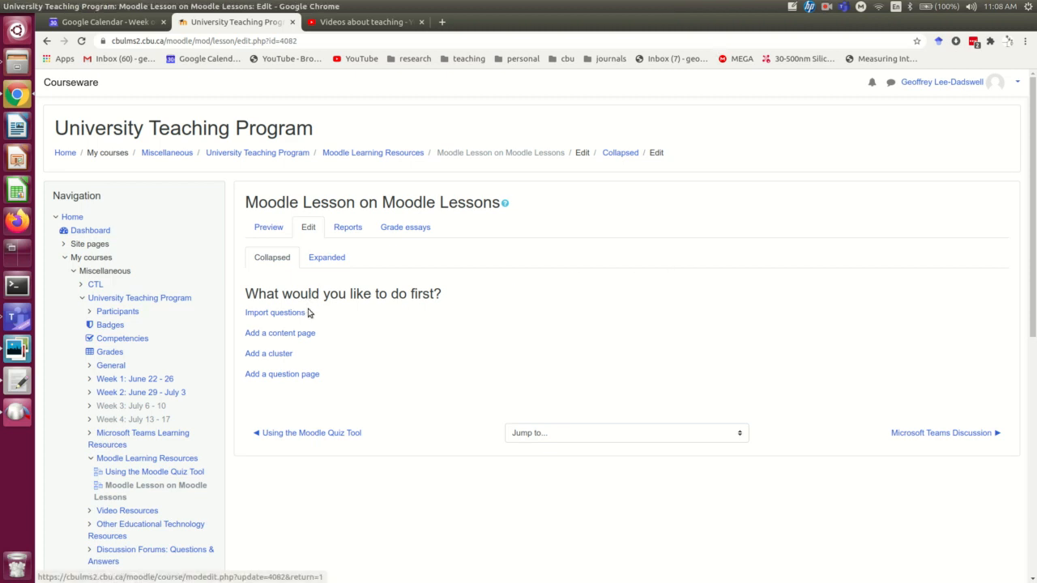
mouse_move(297, 332)
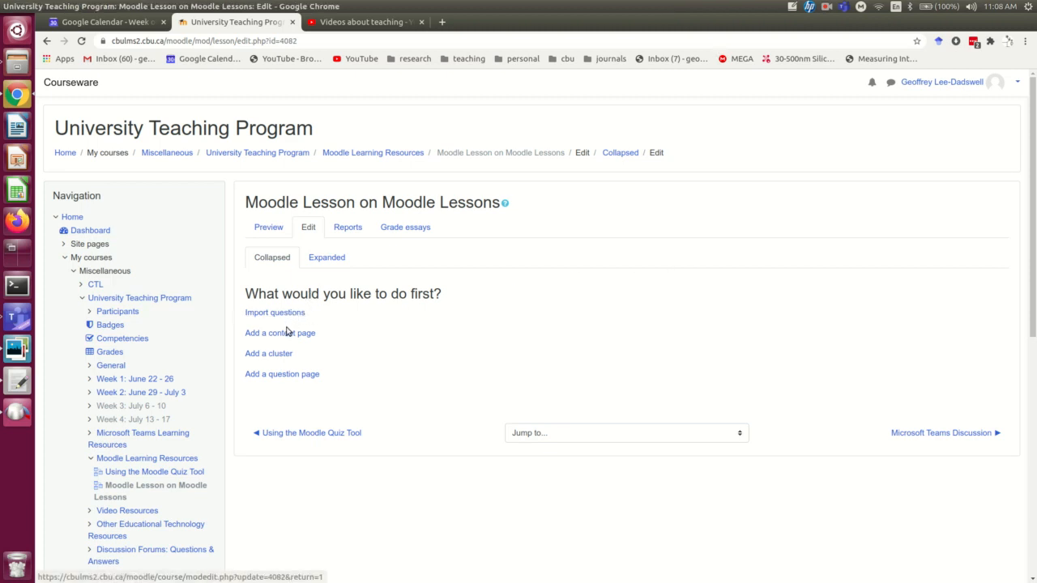
mouse_move(285, 314)
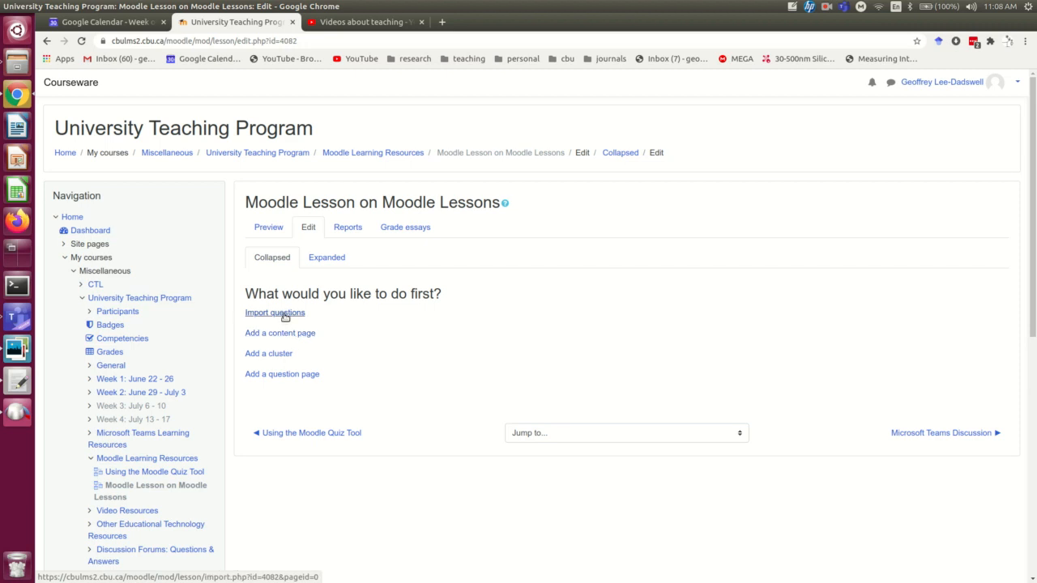
mouse_move(285, 320)
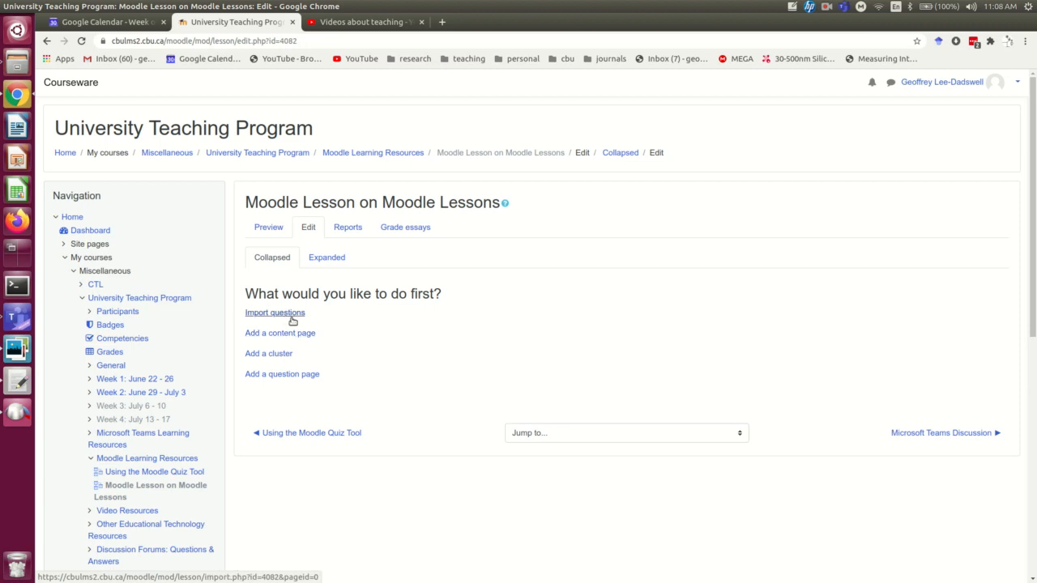
mouse_move(273, 361)
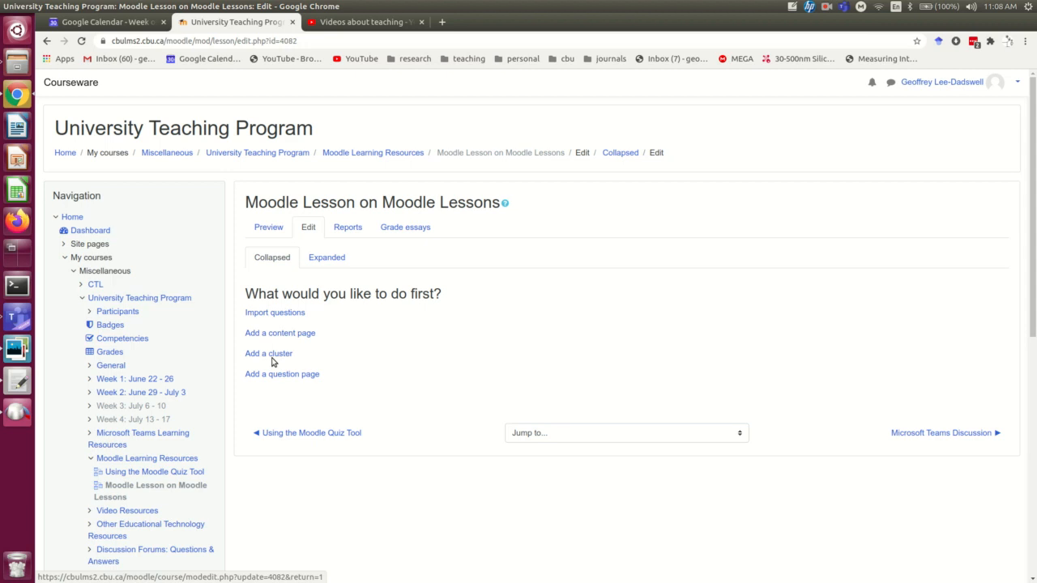
mouse_move(280, 375)
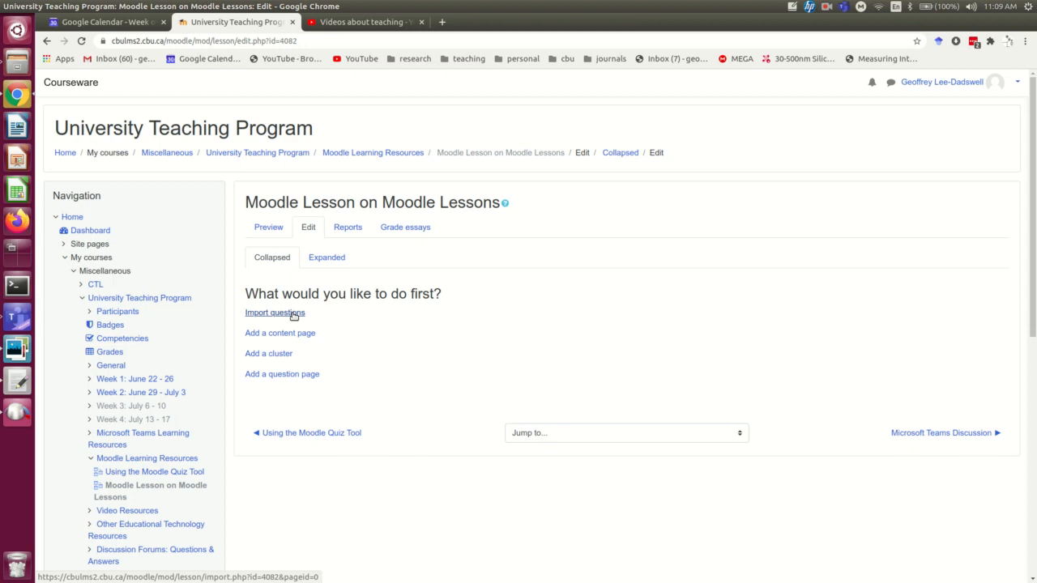
mouse_move(268, 317)
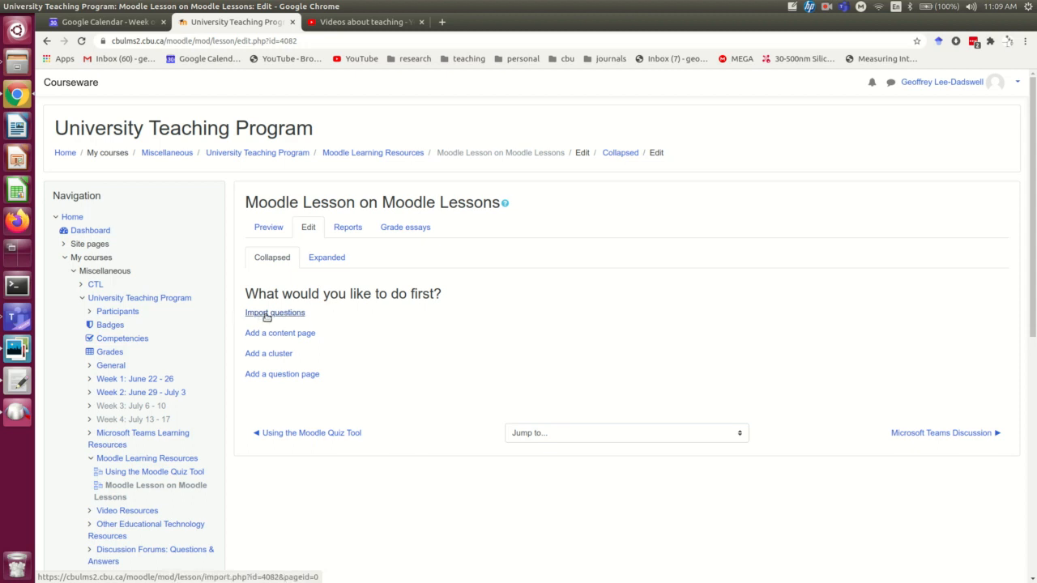
mouse_move(284, 314)
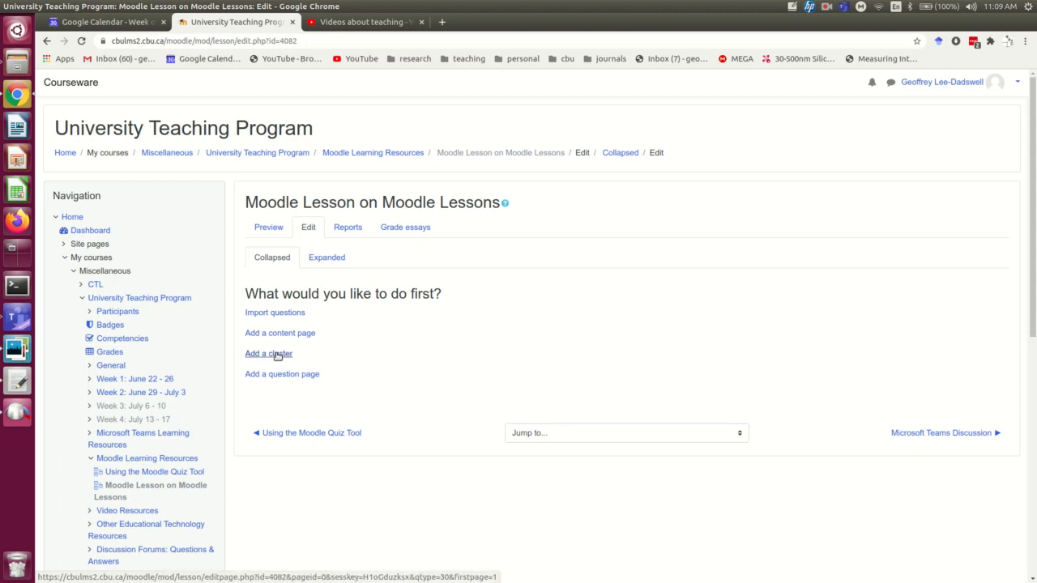
mouse_move(328, 360)
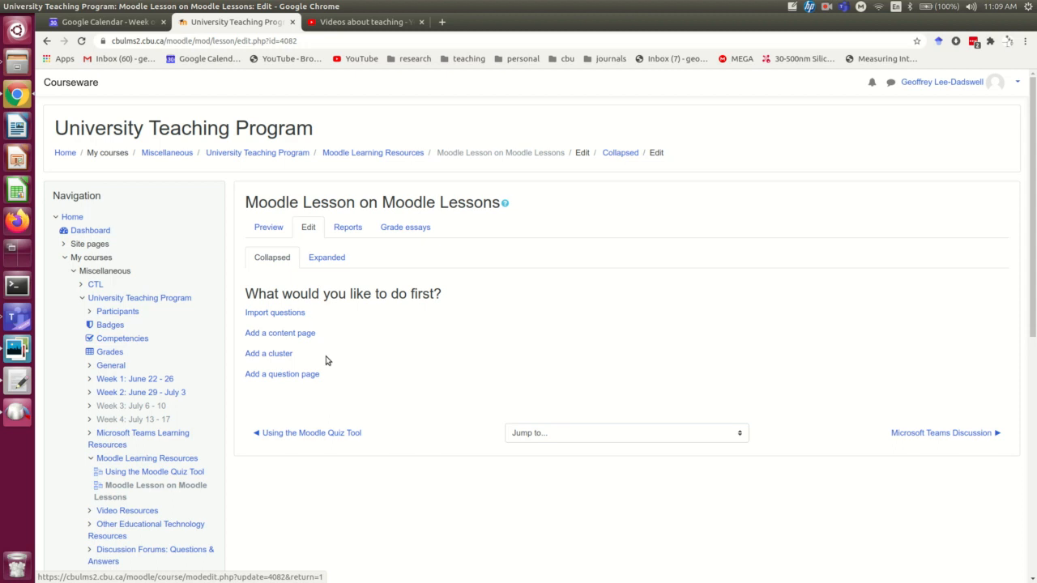
mouse_move(321, 337)
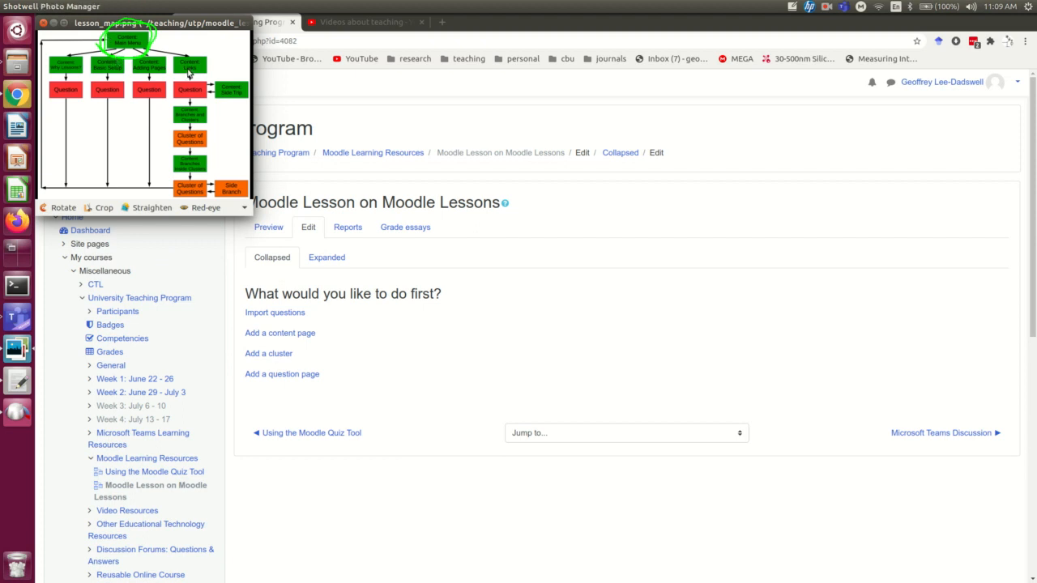
mouse_move(280, 333)
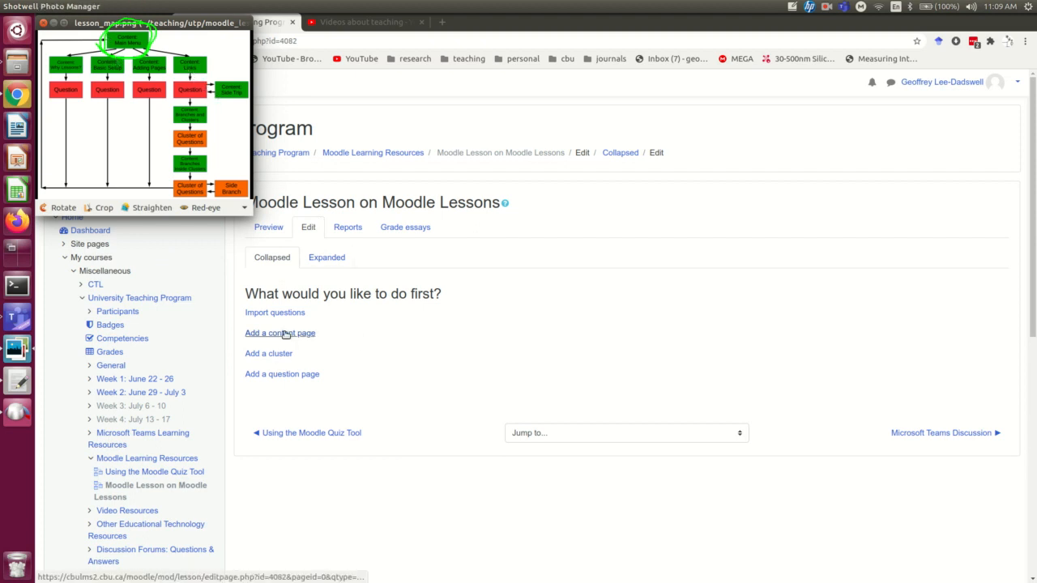
- Start a new content page from the lesson's Edit tab
click(280, 333)
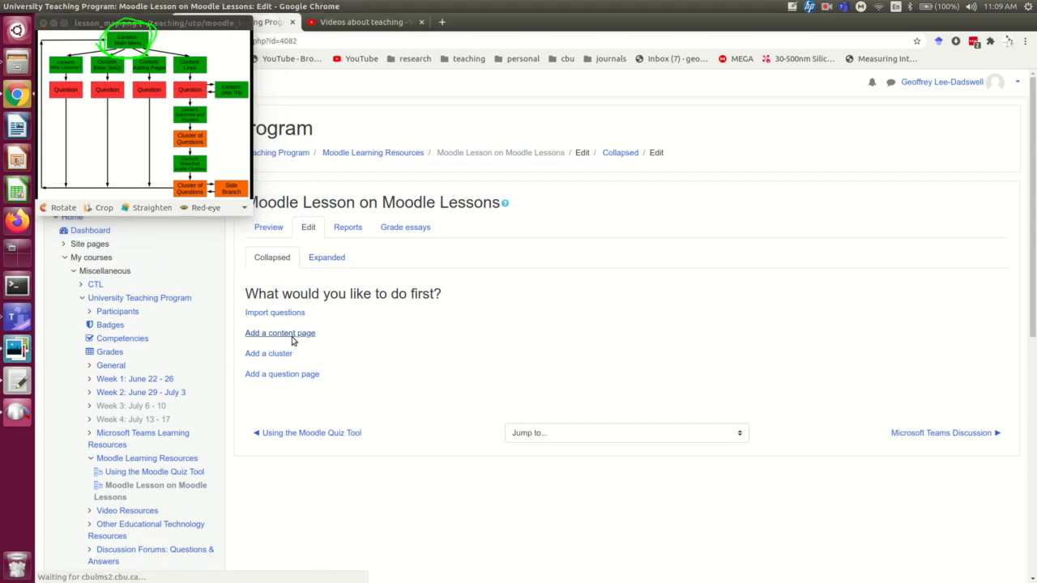
click(280, 333)
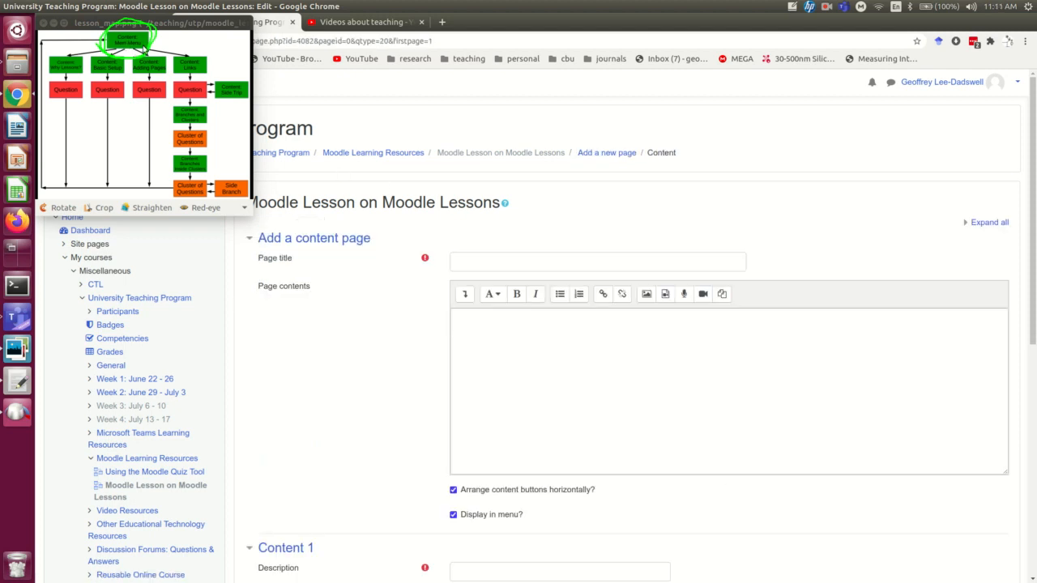
- Enter 'Main Menu' as the page title and add the introductory paragraph
click(598, 261)
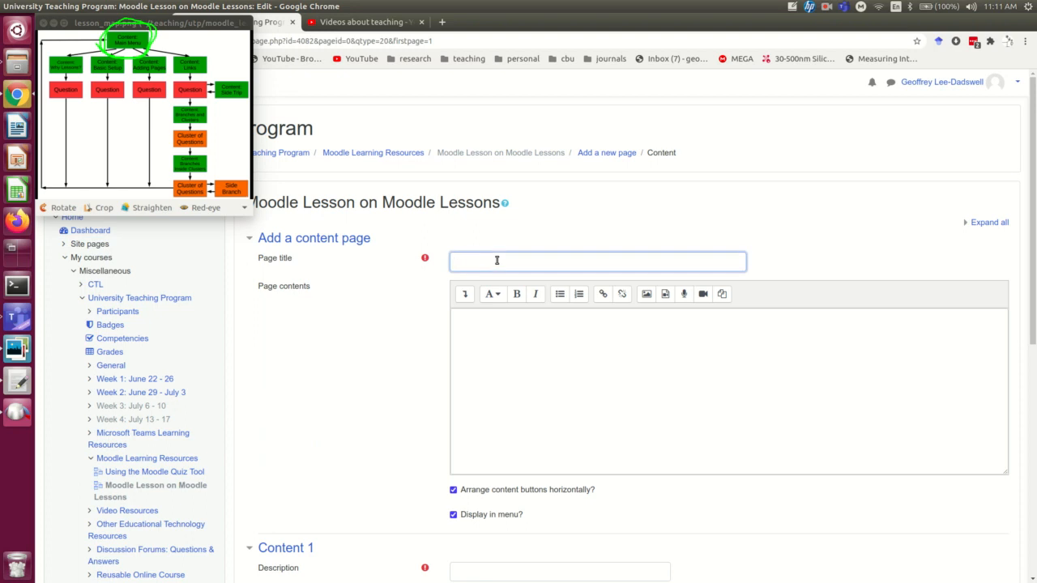
text(M)
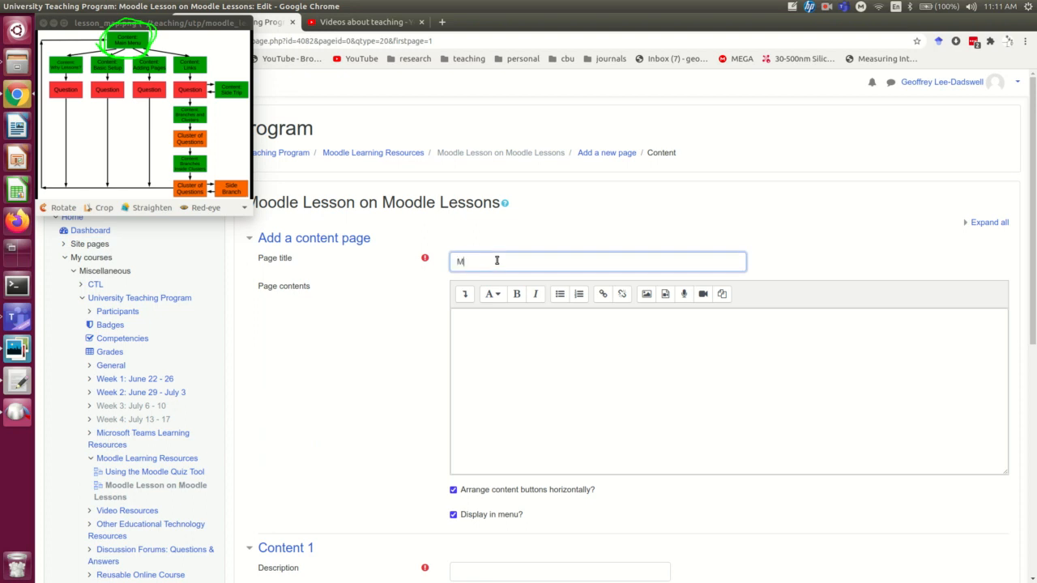
text(ain Menu)
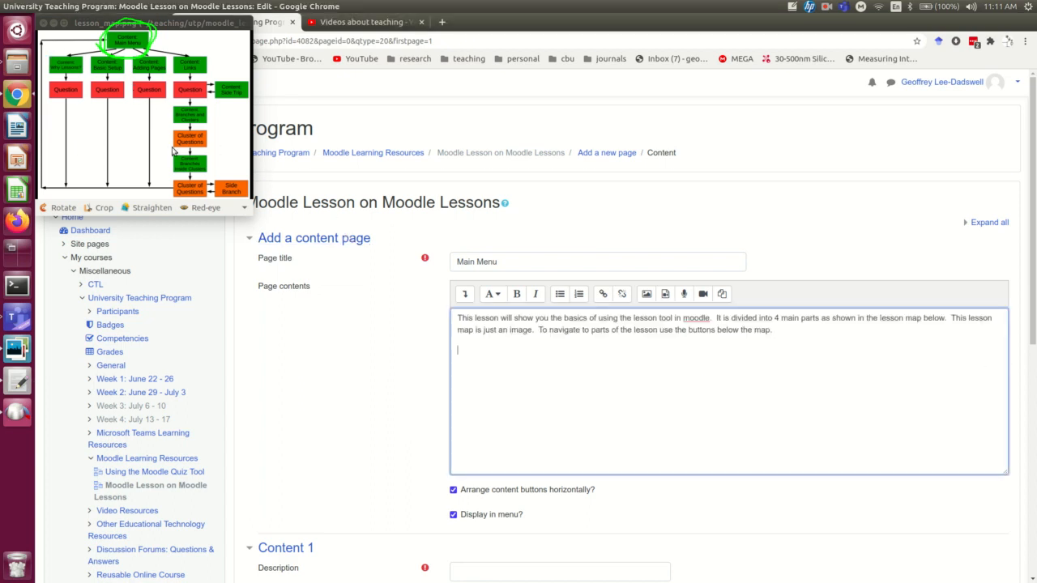
mouse_move(143, 171)
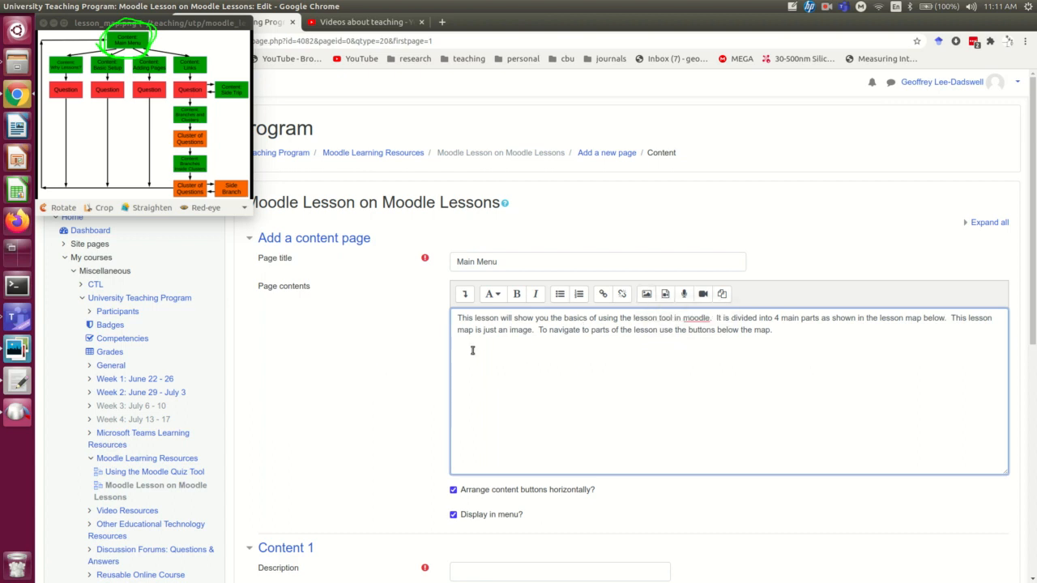
- Upload lesson_map.png through the image dialog's file repository
click(645, 293)
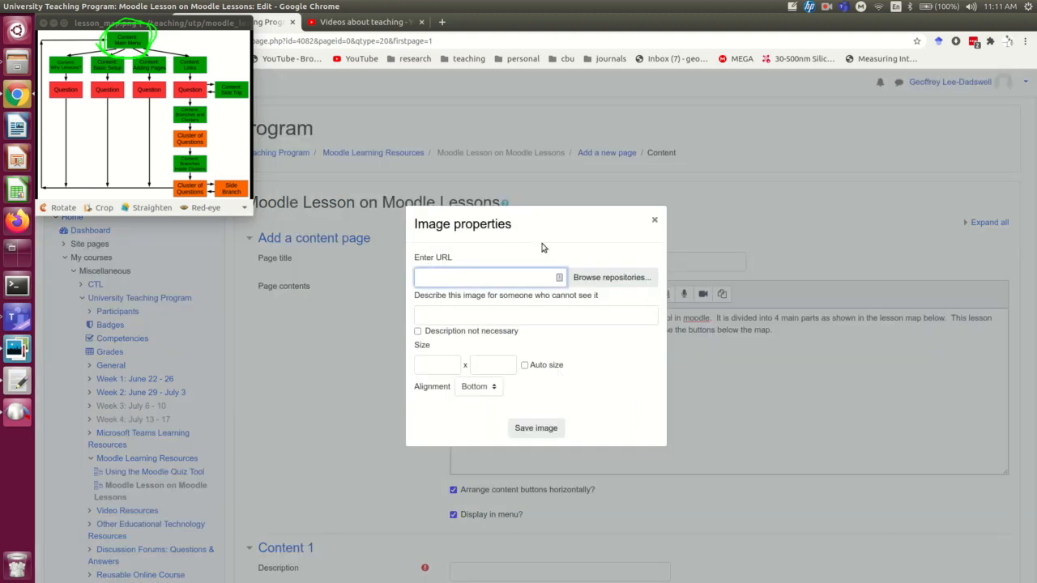
click(611, 277)
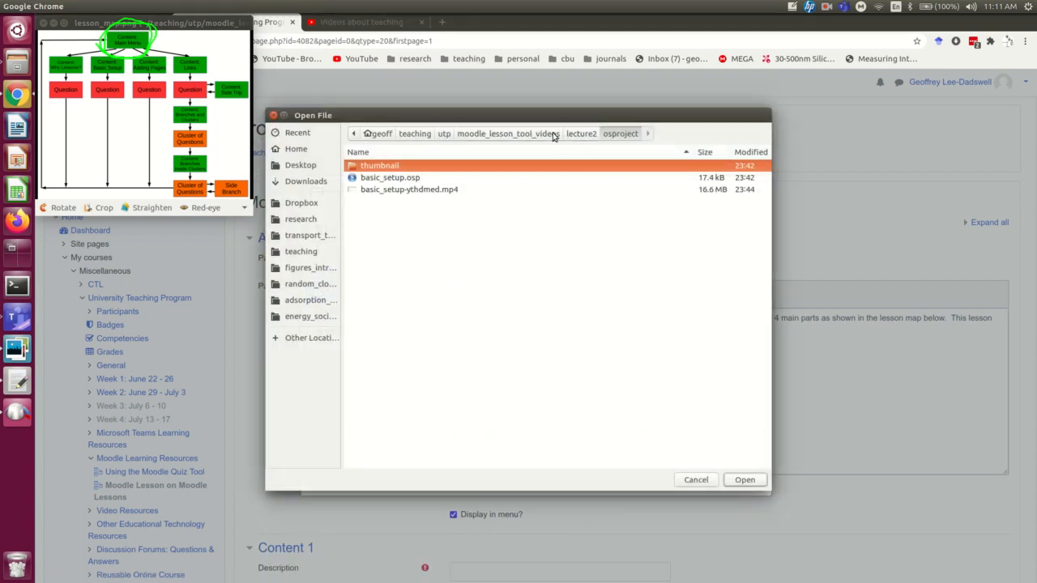
click(745, 479)
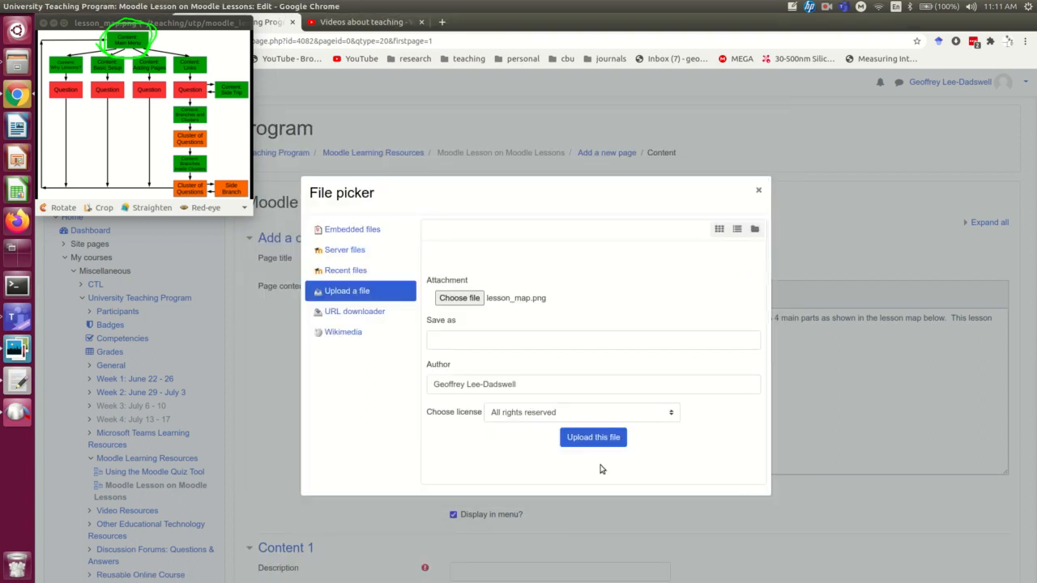
click(593, 437)
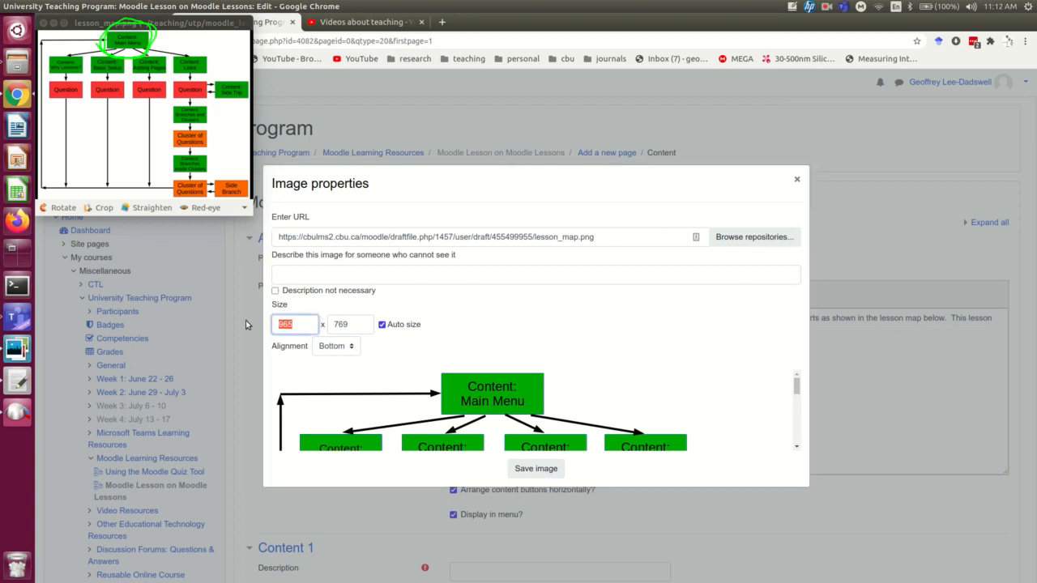
- Set the image width to 600 and description 'lesson map', then insert it
text(600)
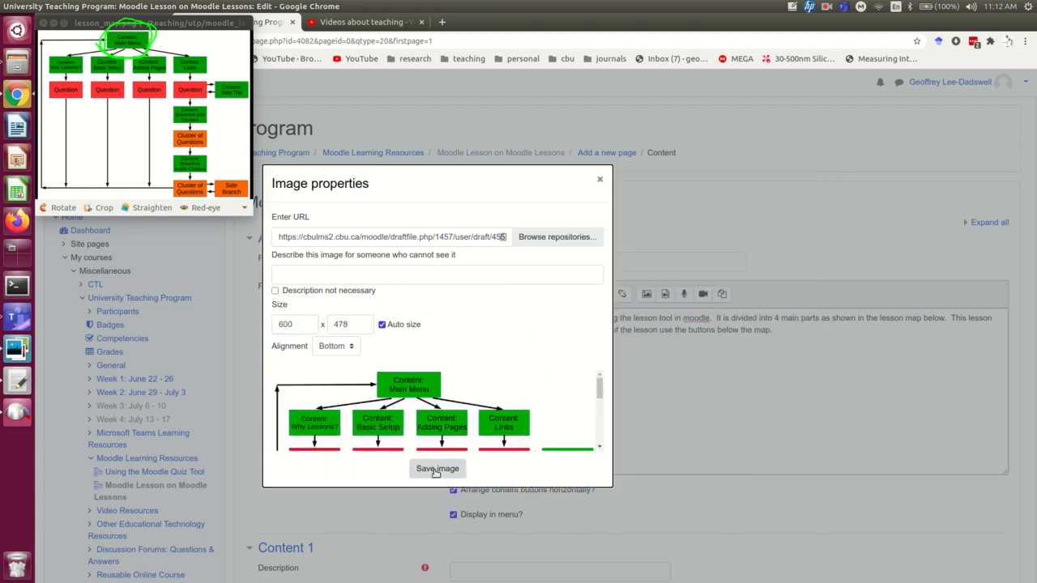
text(lesson map)
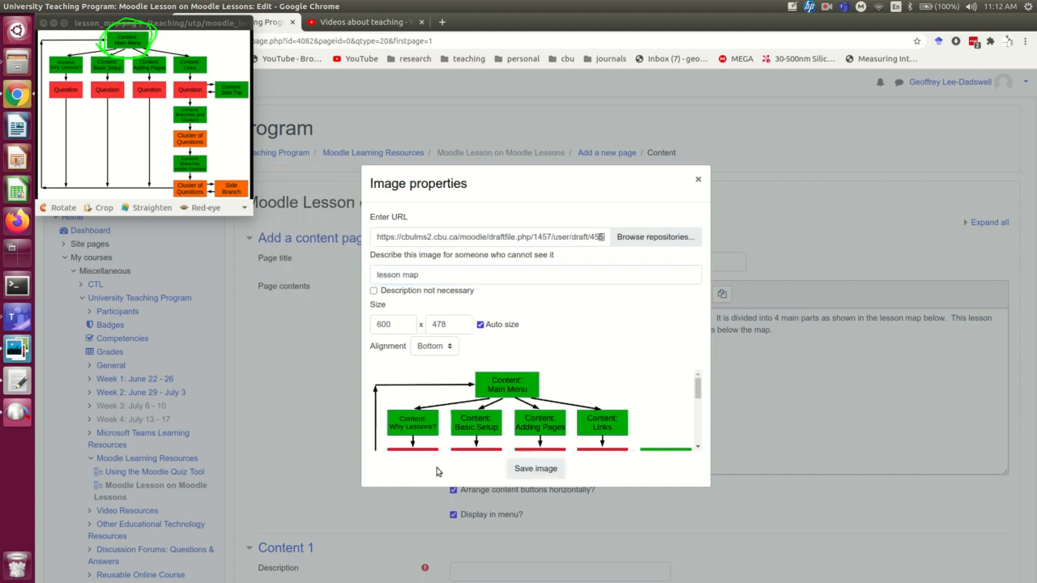
click(536, 469)
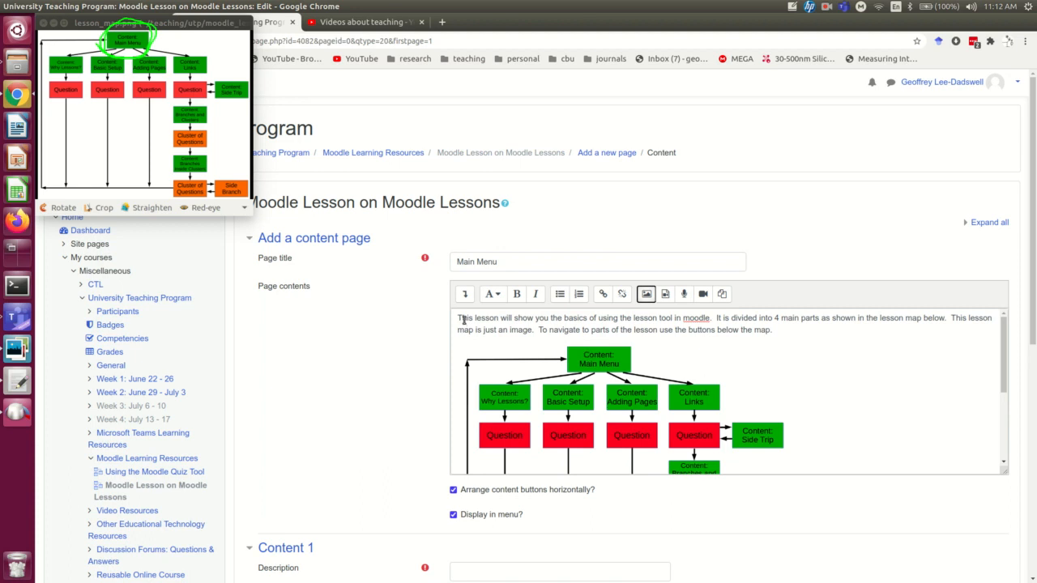
- Scroll to the Content 1–5 sections showing each button's Description and Jump fields
scroll(down, 3)
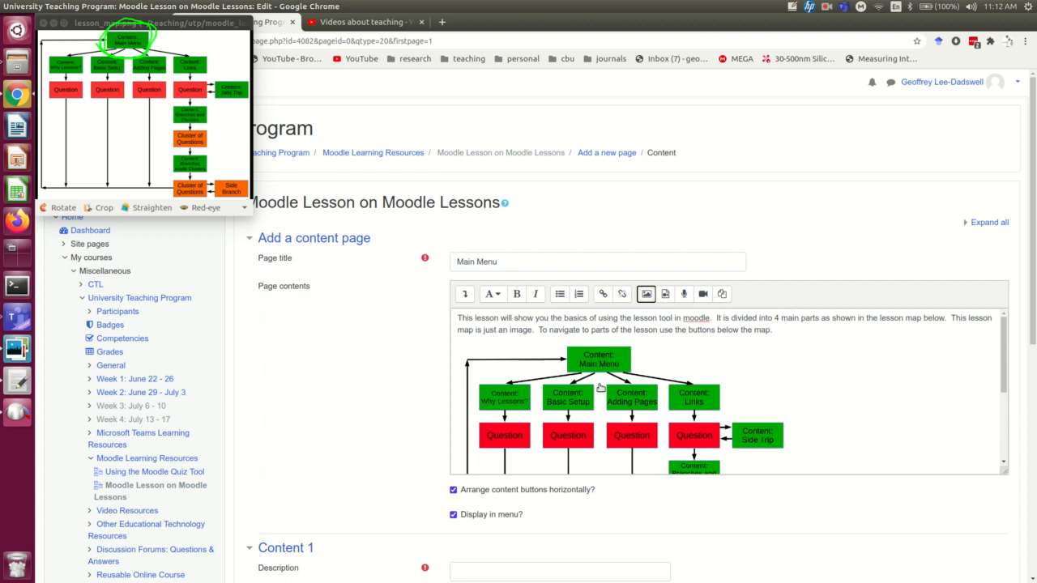
scroll(down, 3)
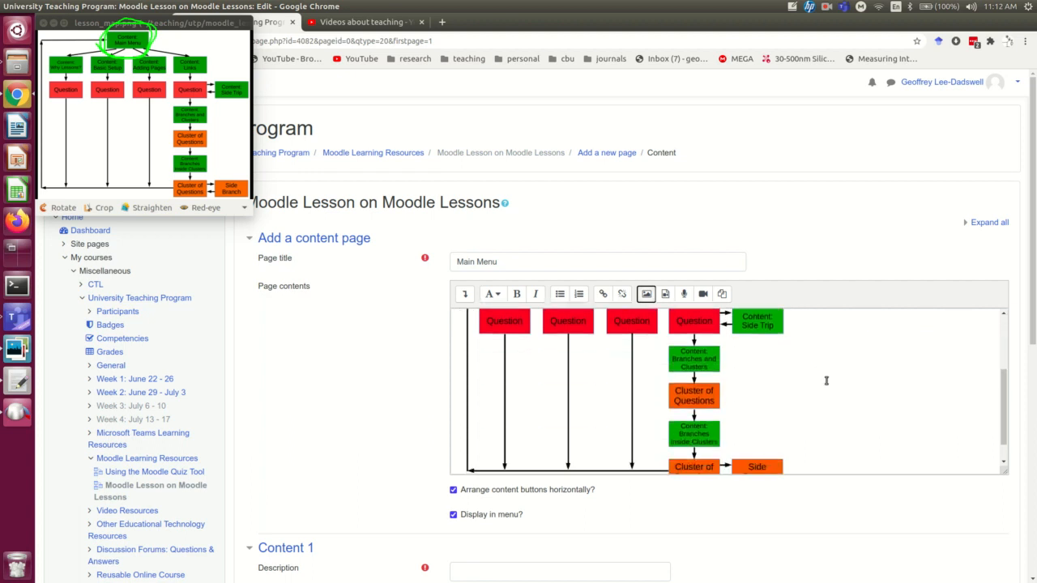
scroll(down, 3)
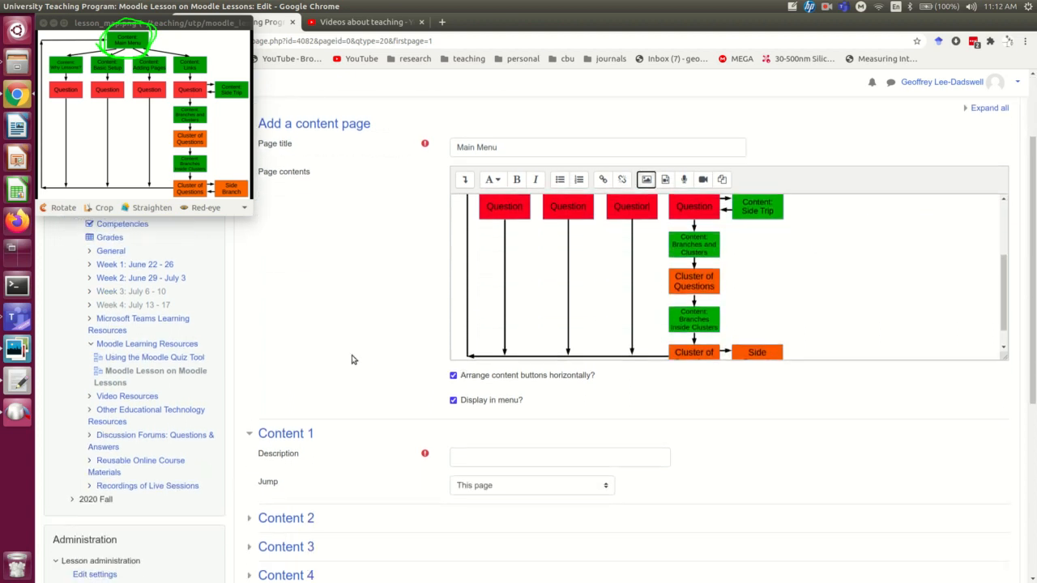
scroll(down, 3)
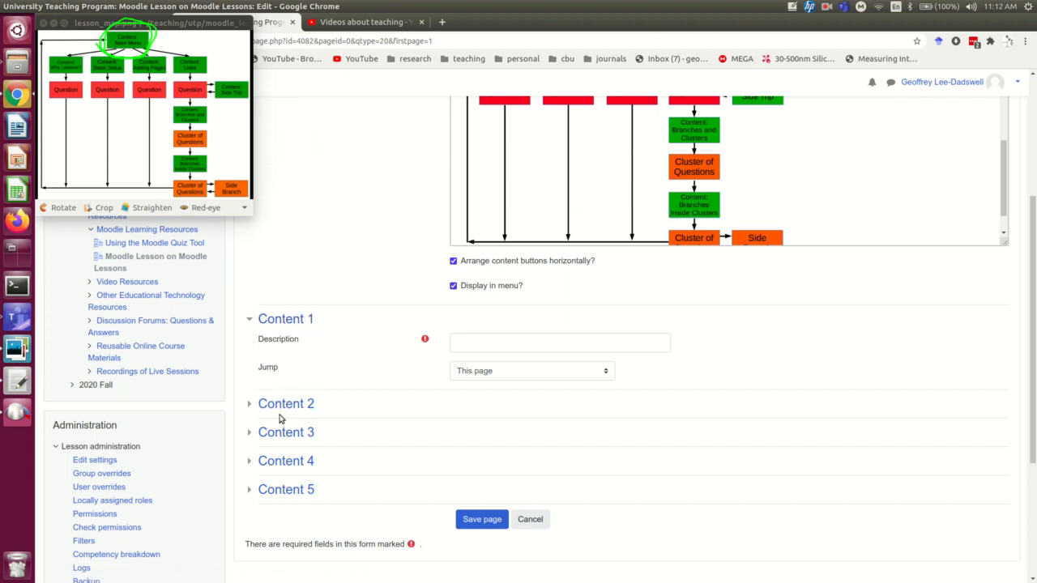
mouse_move(286, 318)
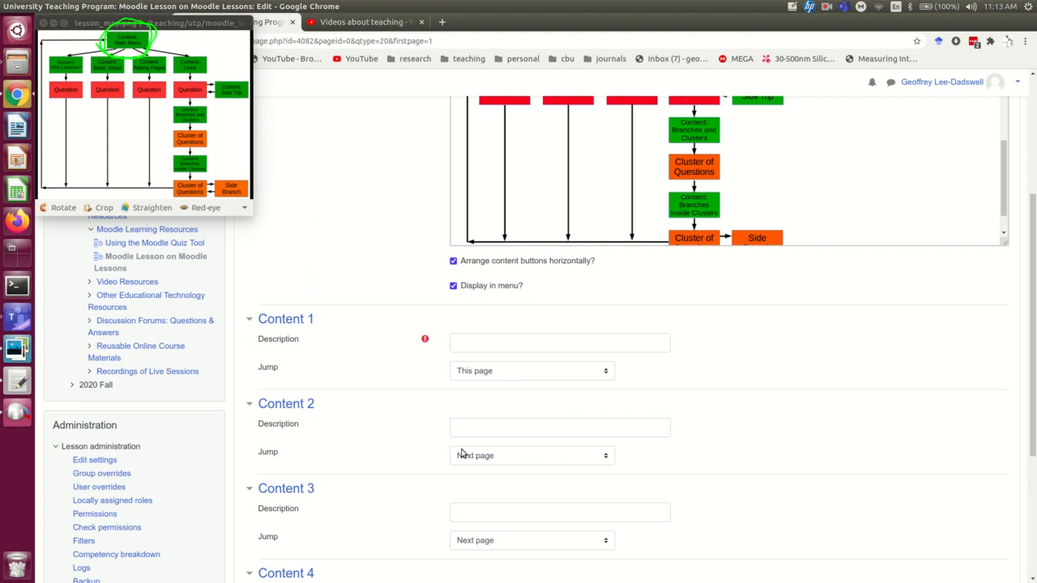
scroll(down, 3)
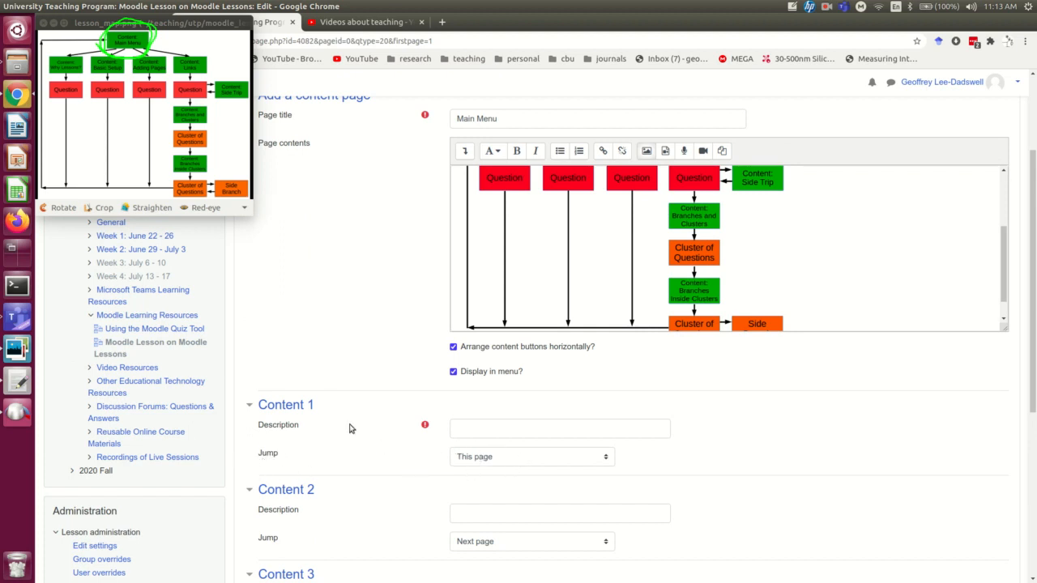
scroll(up, 3)
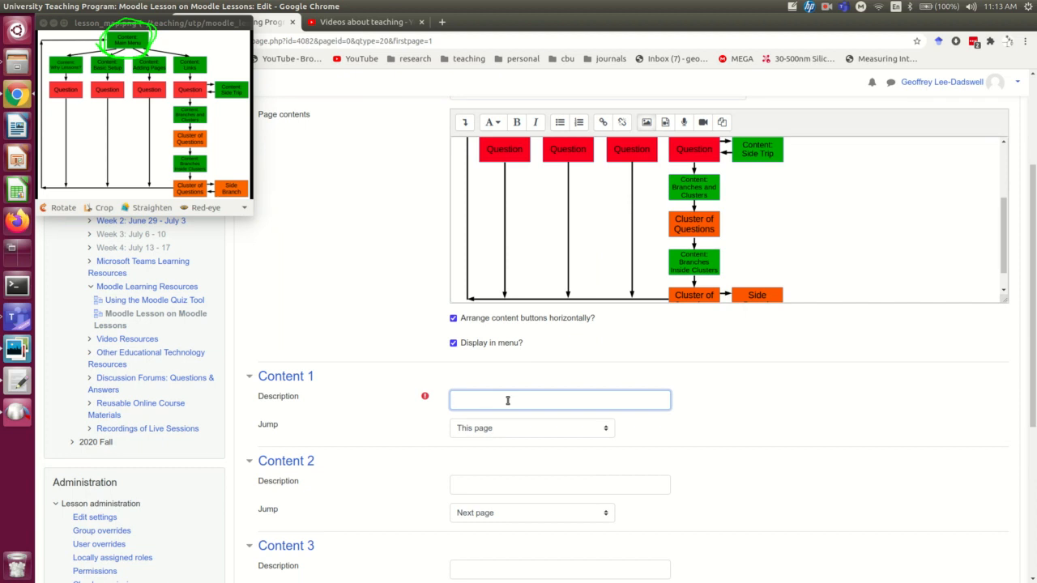
- Enter button descriptions Why Lessons?, Basic Setup, Adding Pages and Links
click(559, 400)
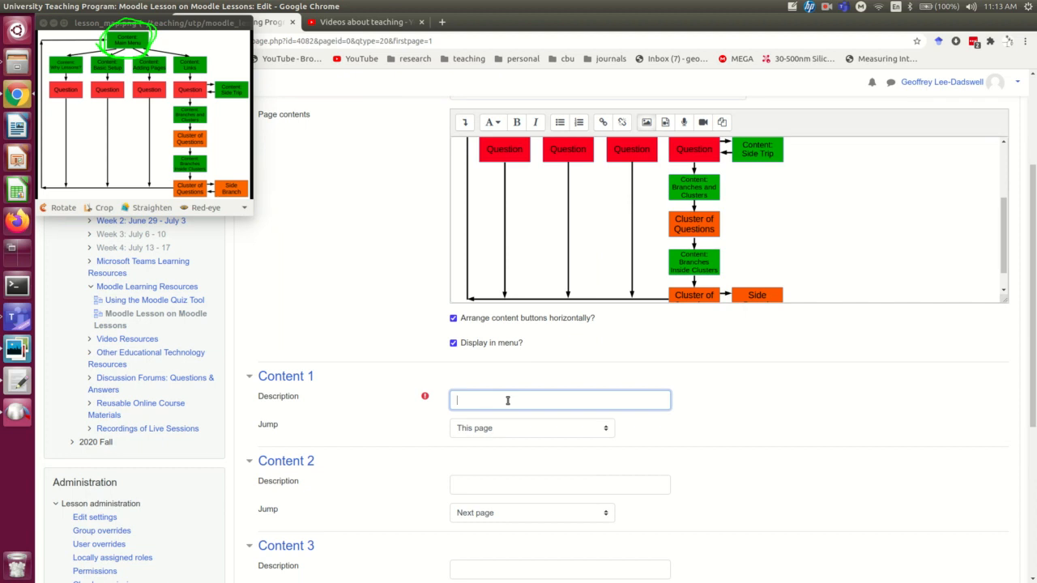
text(Why)
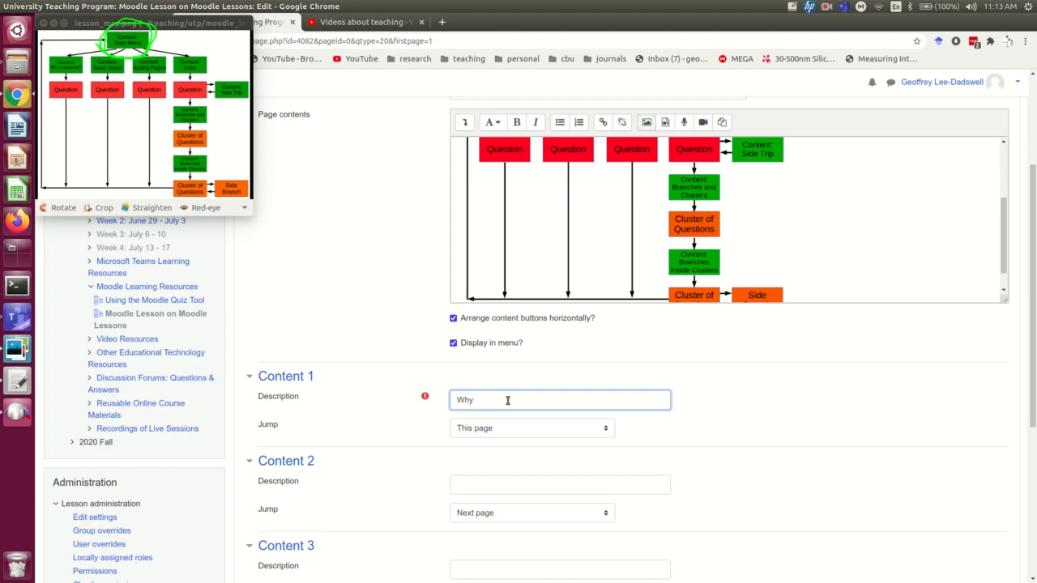
text(Lessons?)
click(559, 485)
text(Basic Setup)
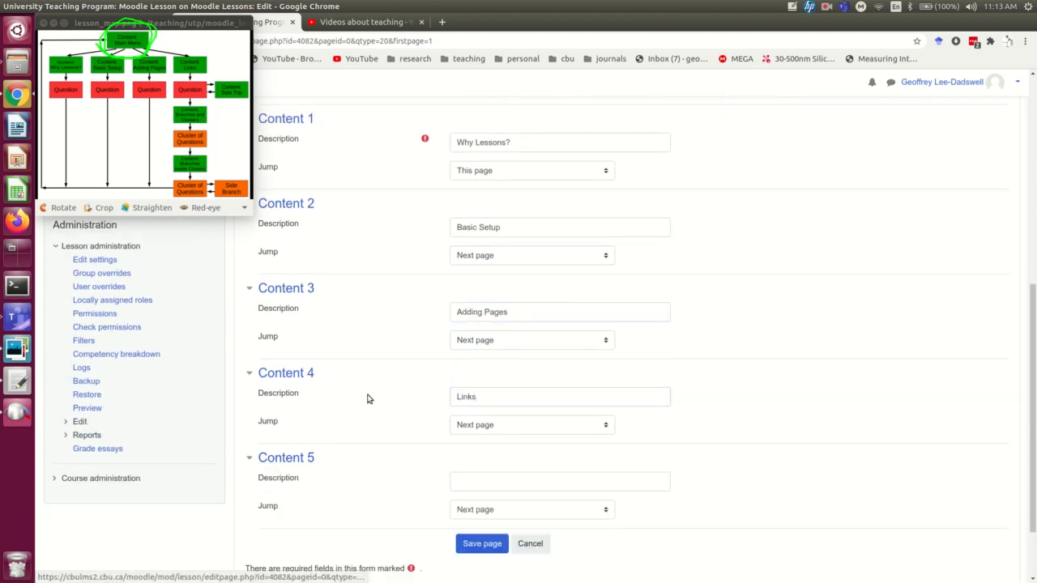
- Label Content 5 'Click here when you have finished the lesson' with Jump set to End of lesson
scroll(down, 3)
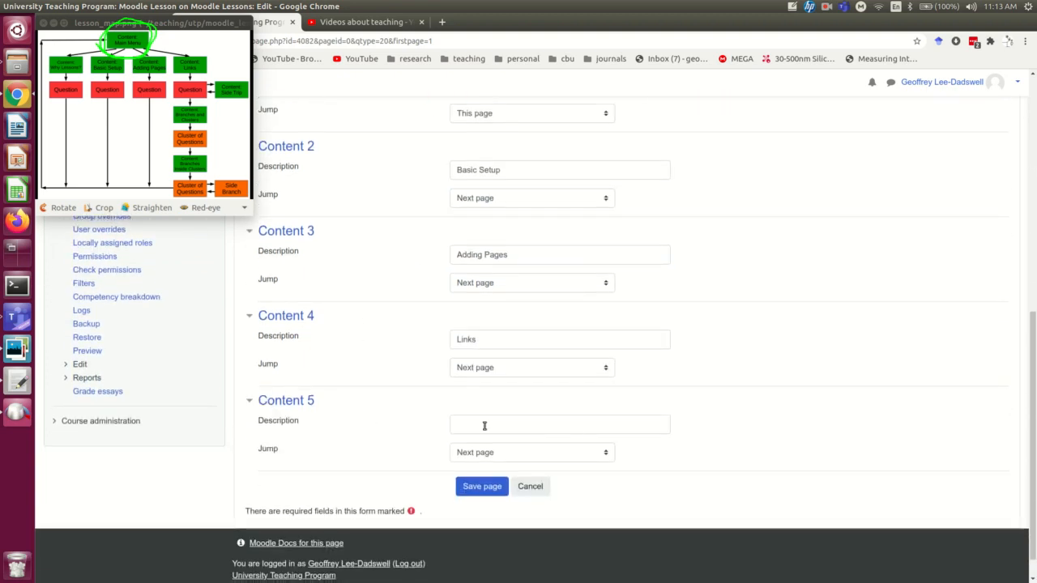
click(559, 424)
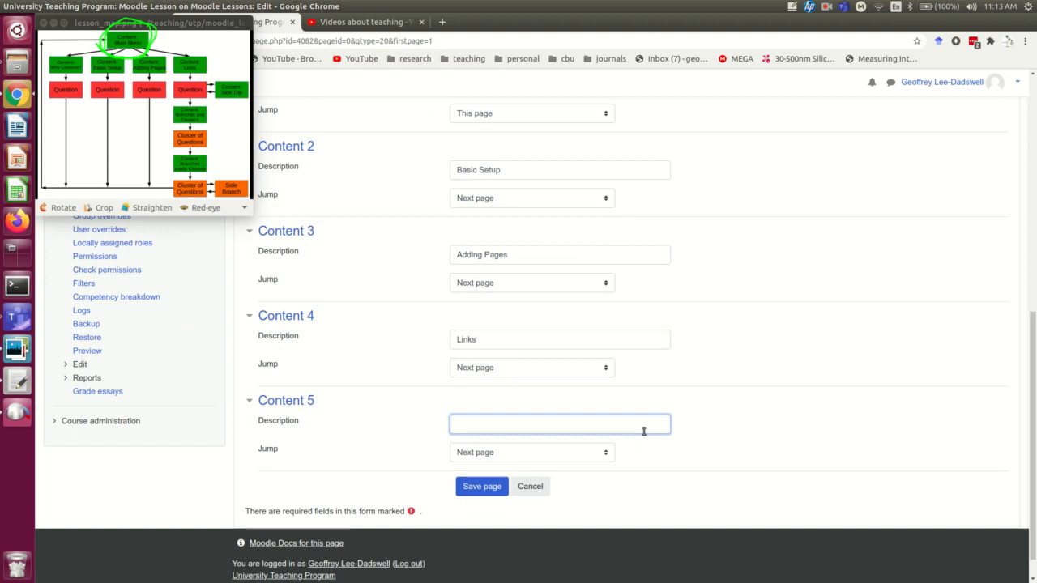
click(560, 424)
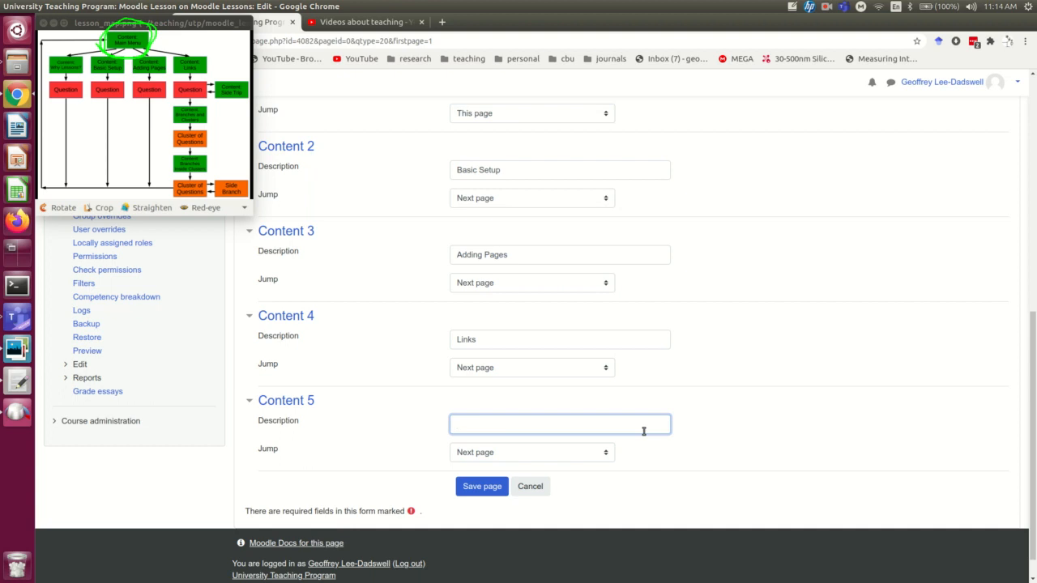
text(C)
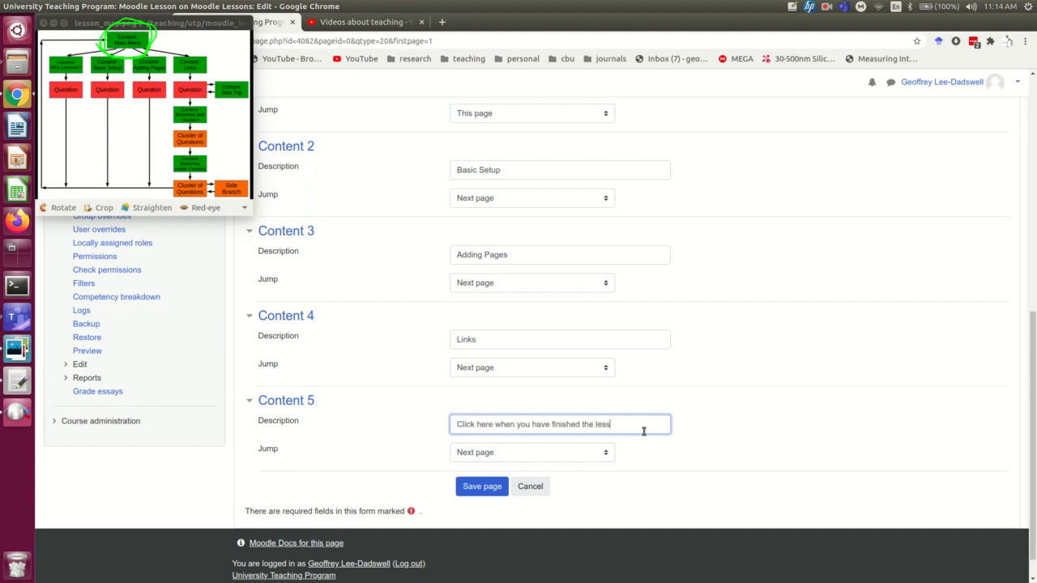
click(530, 452)
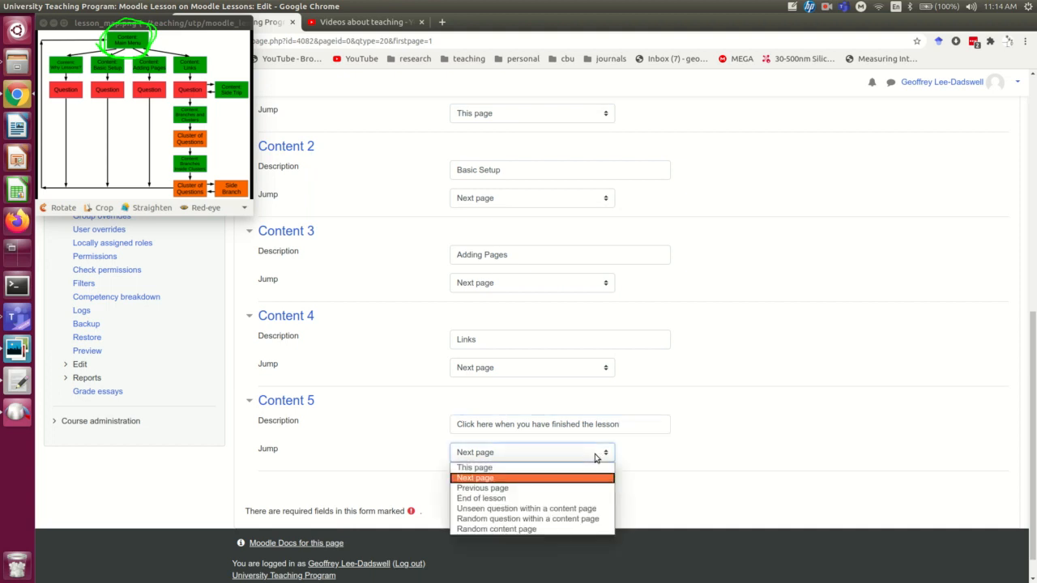
mouse_move(492, 480)
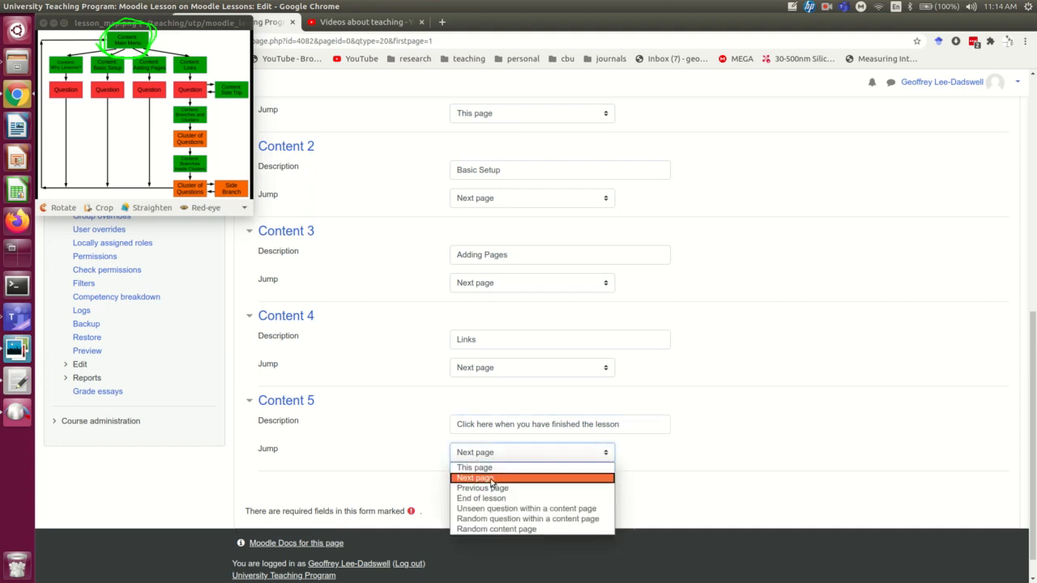
mouse_move(482, 498)
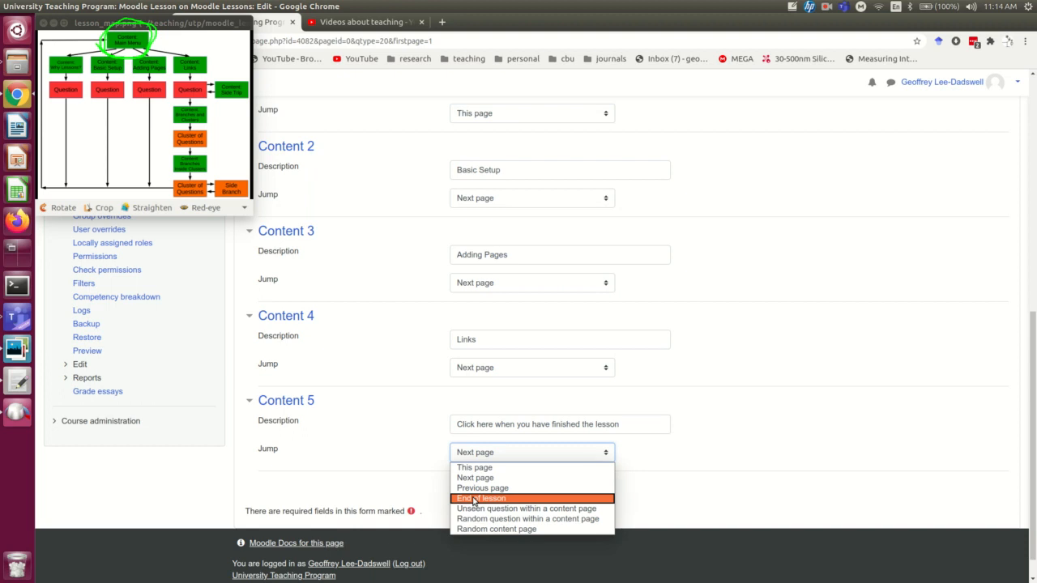
click(483, 498)
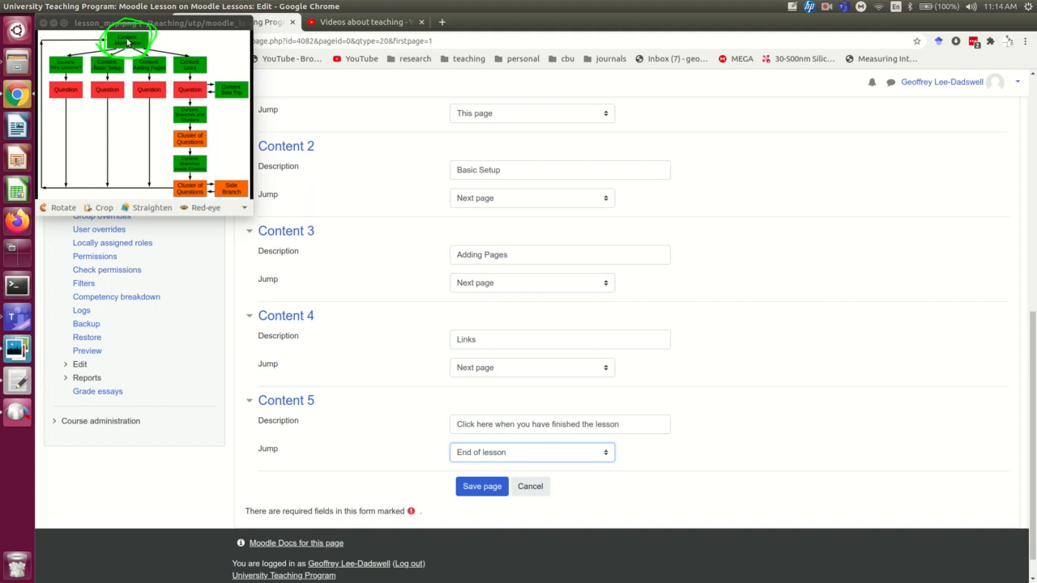
mouse_move(170, 53)
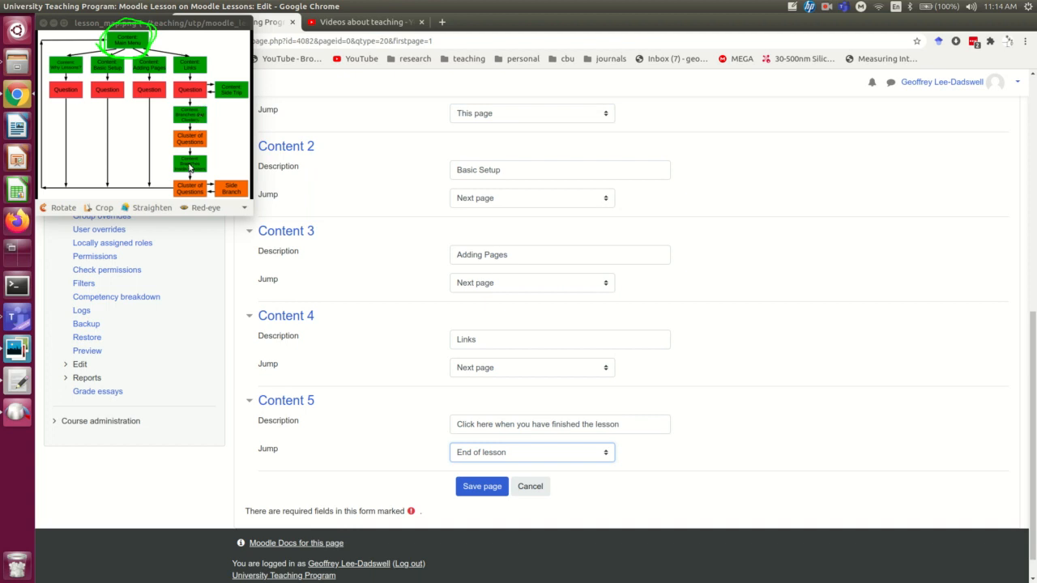
mouse_move(354, 322)
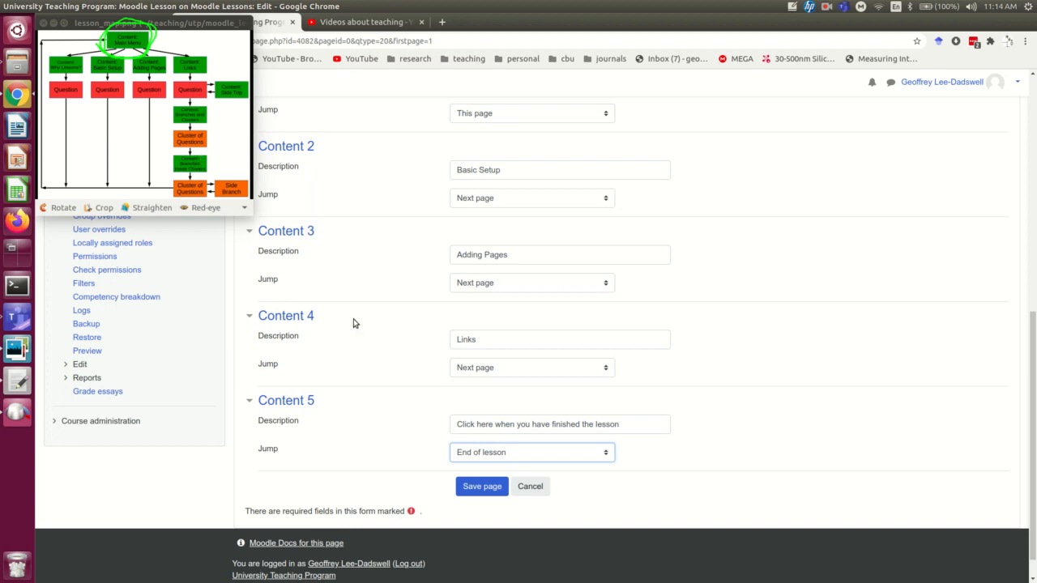
- Save the Main Menu page and check its five jumps in the Edit view
click(482, 487)
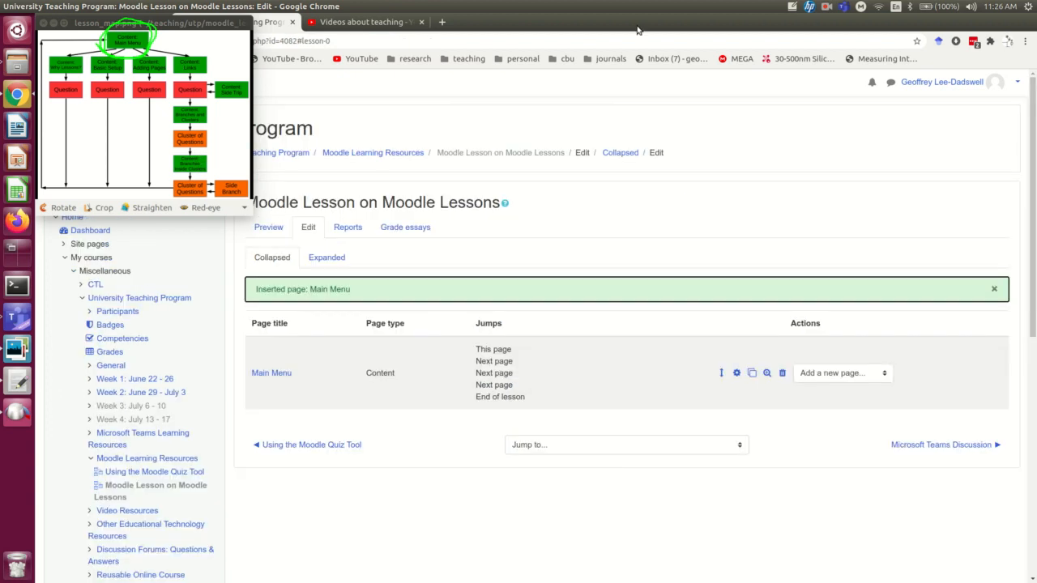
mouse_move(480, 272)
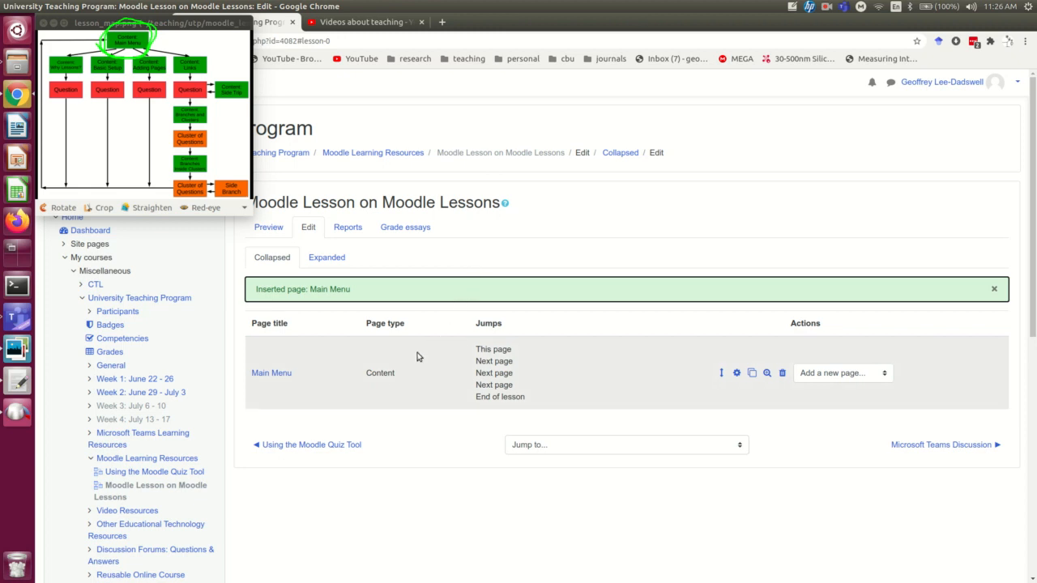
mouse_move(397, 357)
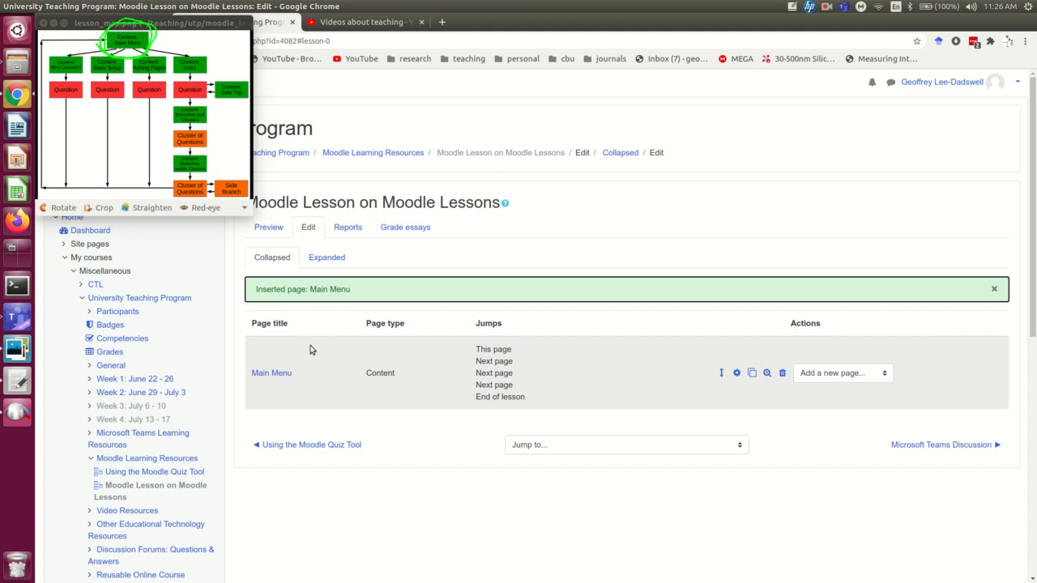
mouse_move(296, 347)
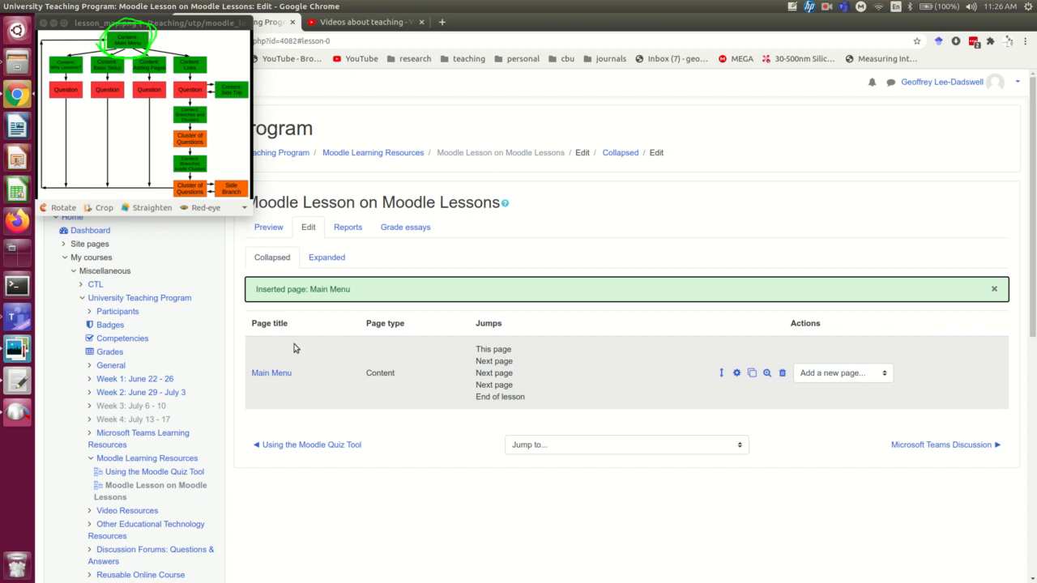
mouse_move(324, 349)
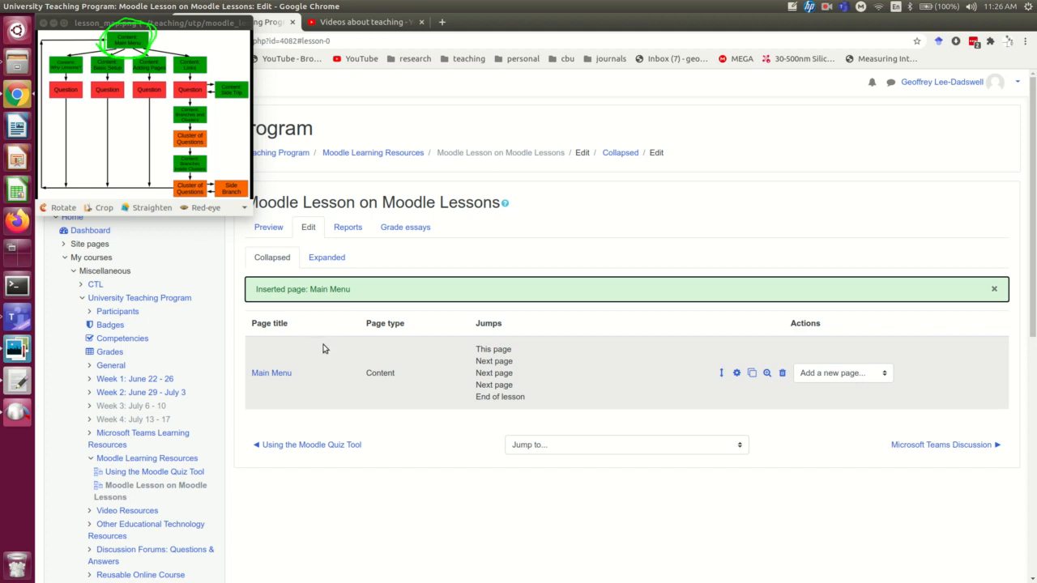
mouse_move(338, 416)
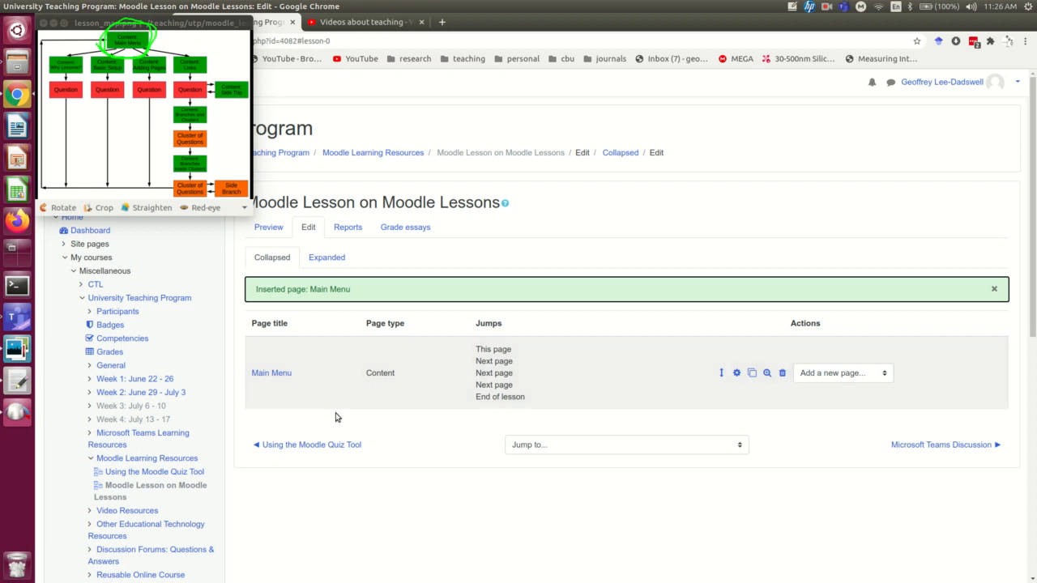
mouse_move(321, 488)
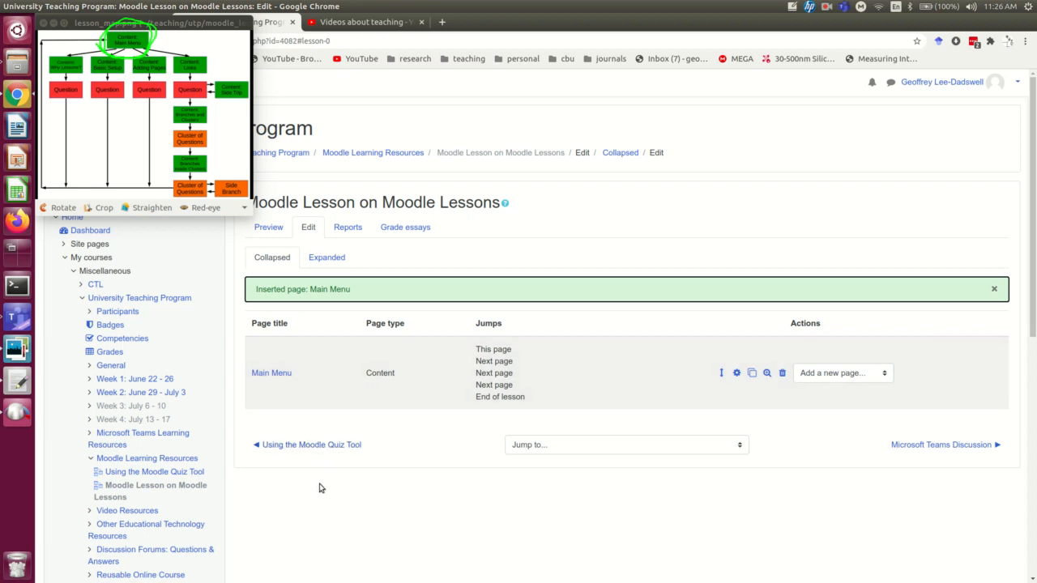
mouse_move(318, 345)
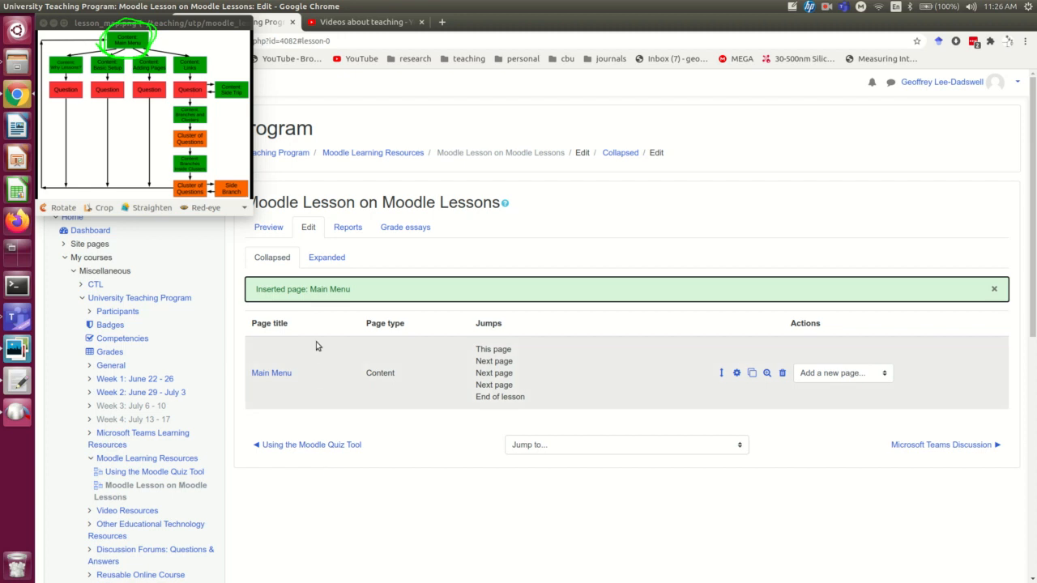
mouse_move(249, 389)
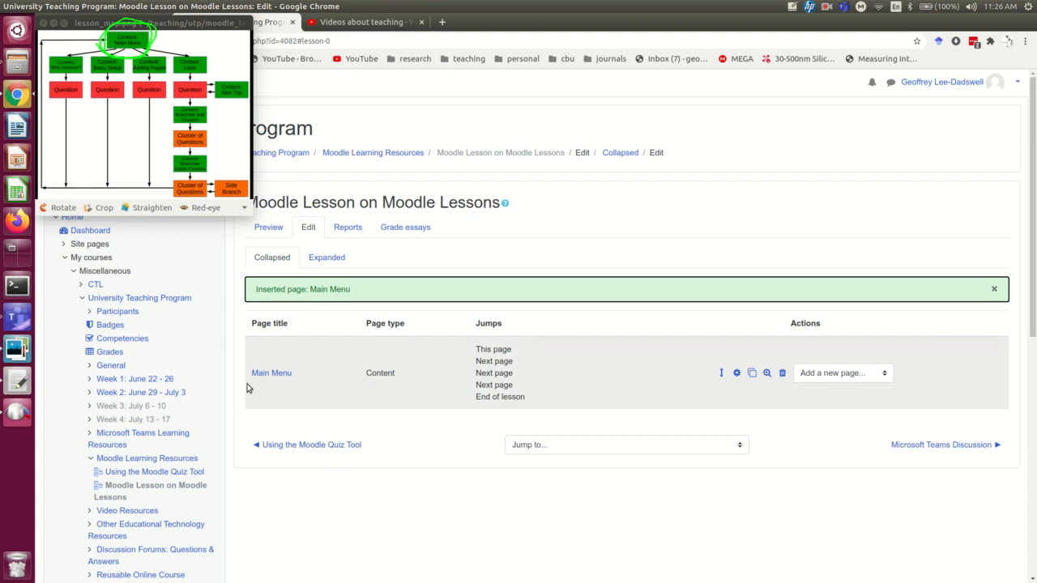
mouse_move(279, 428)
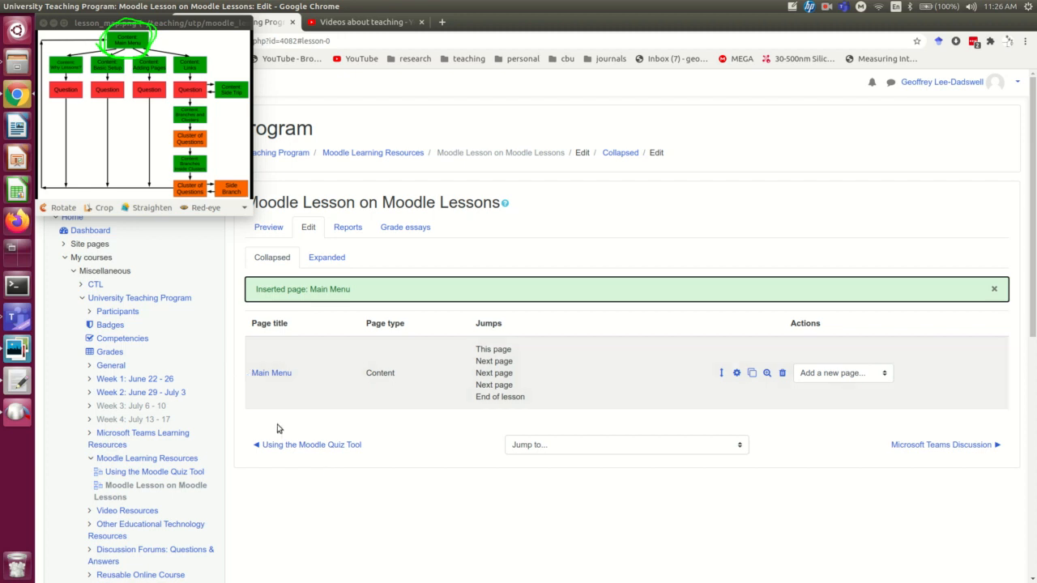
mouse_move(521, 390)
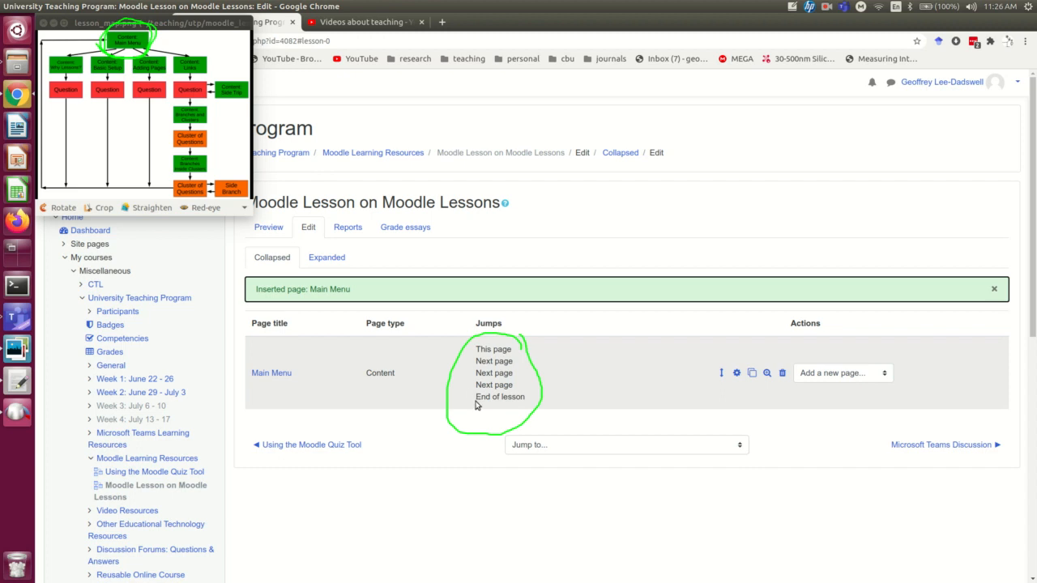
mouse_move(493, 387)
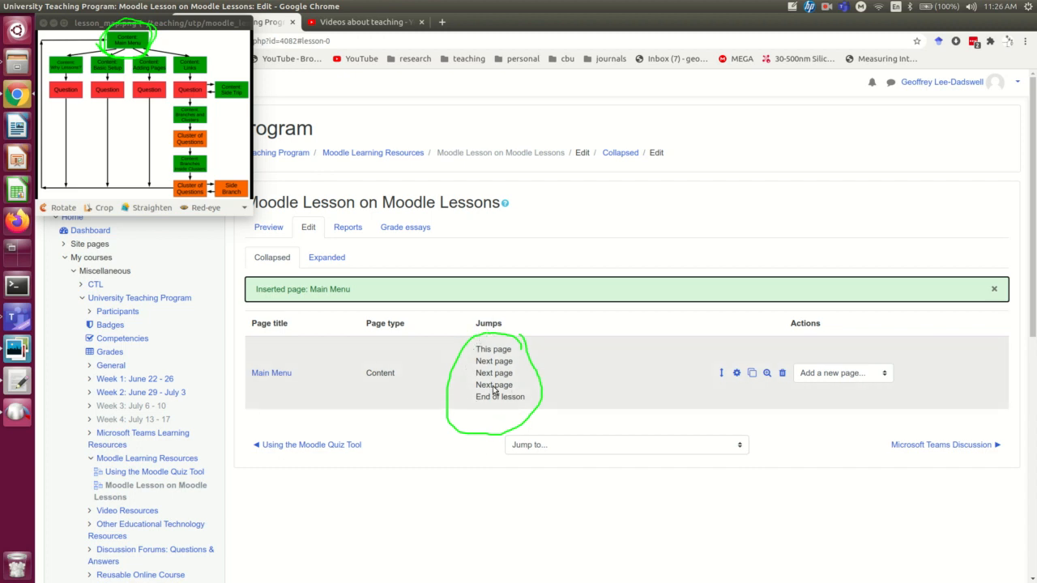
mouse_move(488, 385)
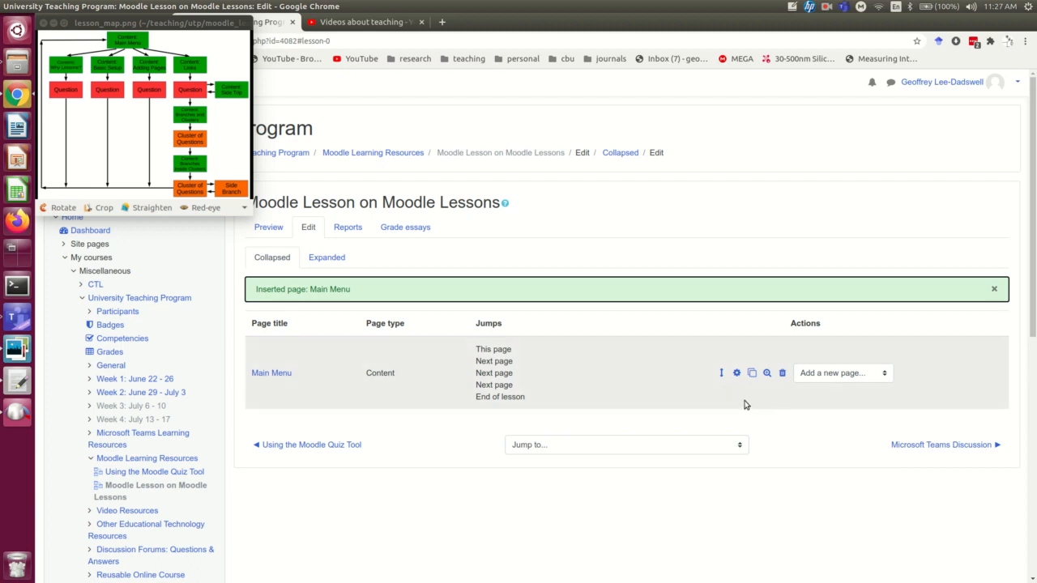
mouse_move(737, 373)
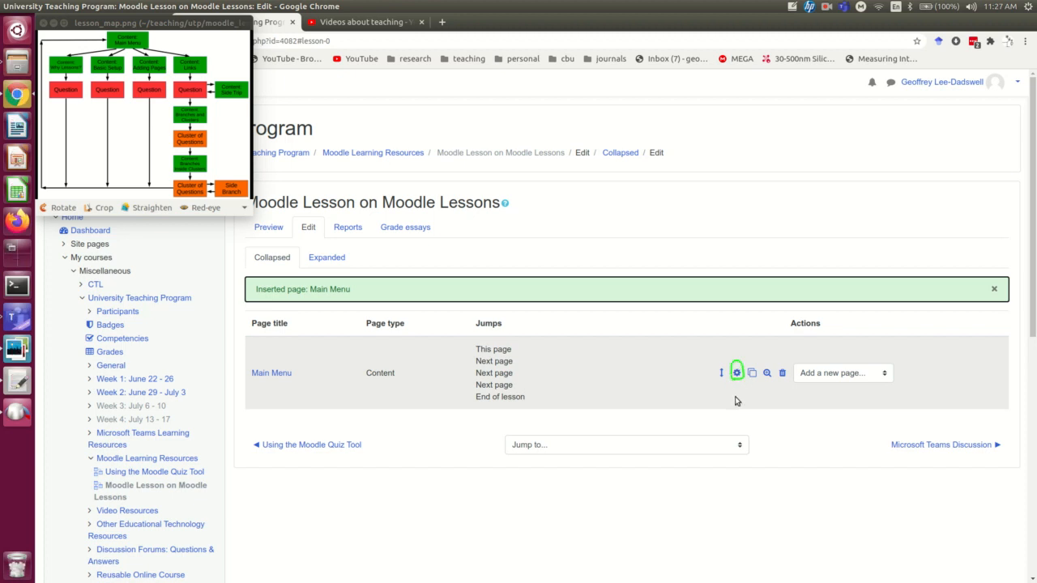
mouse_move(739, 397)
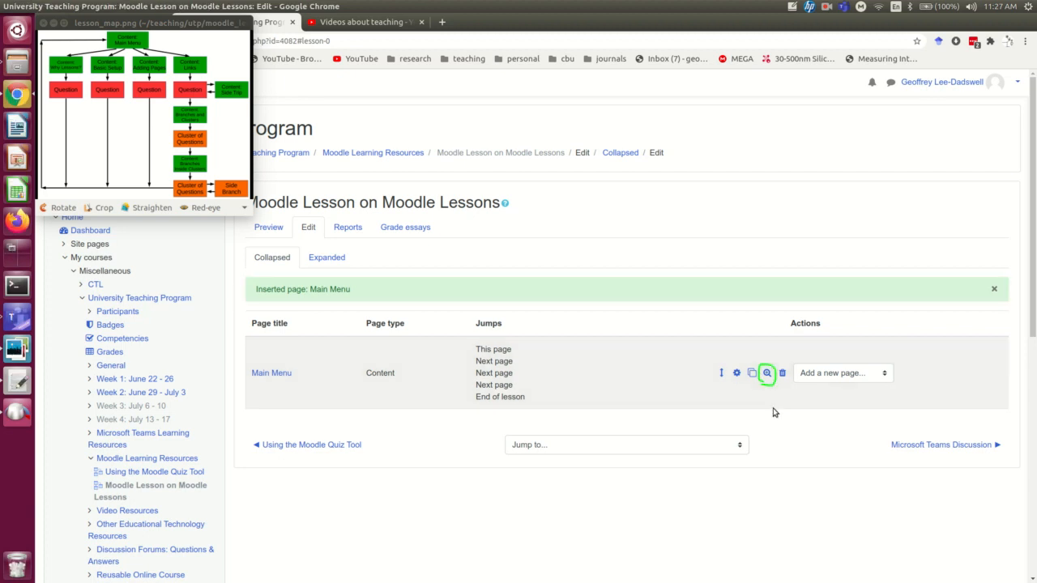
mouse_move(766, 411)
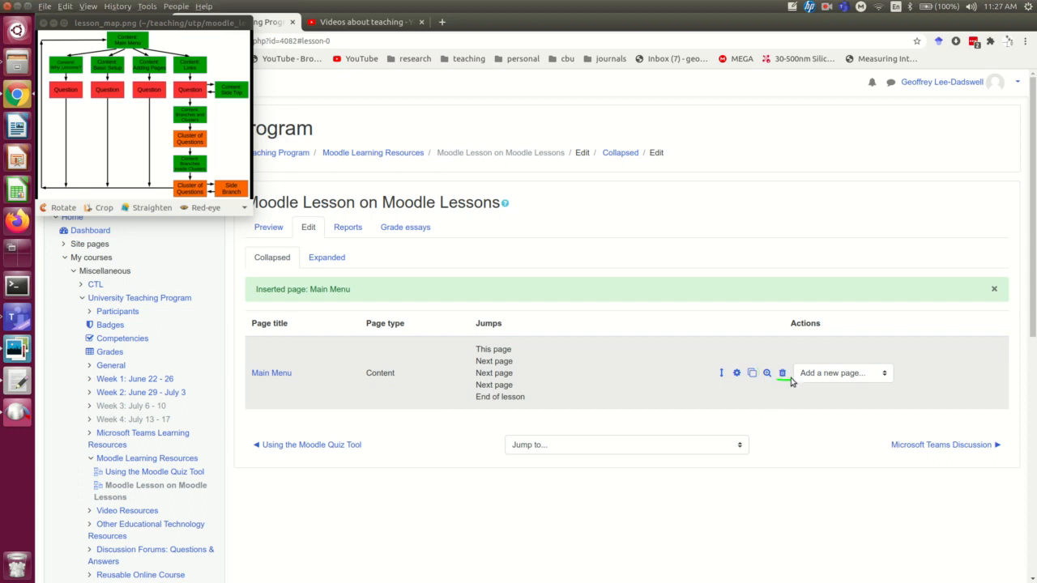
mouse_move(782, 376)
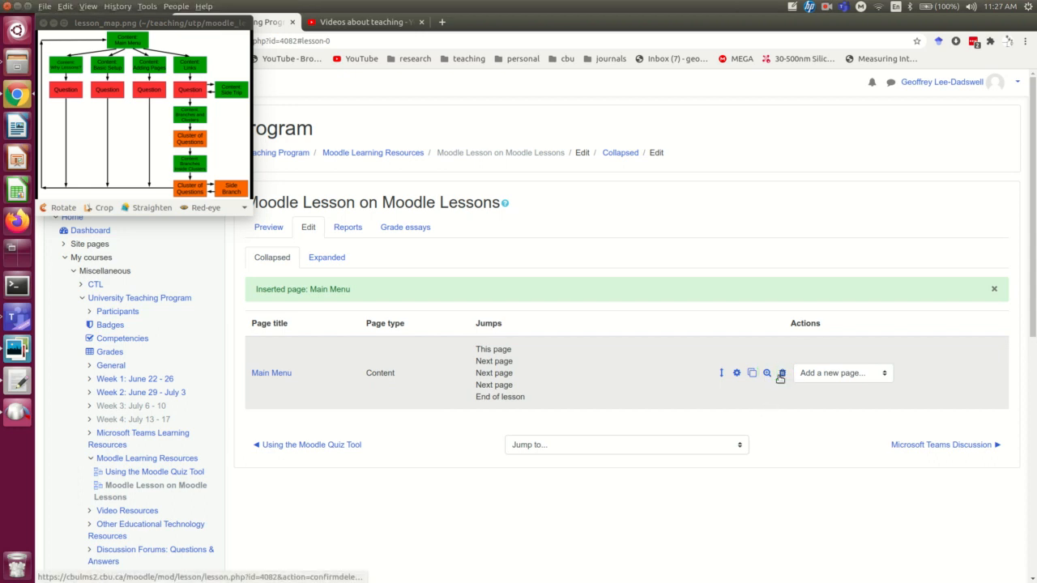